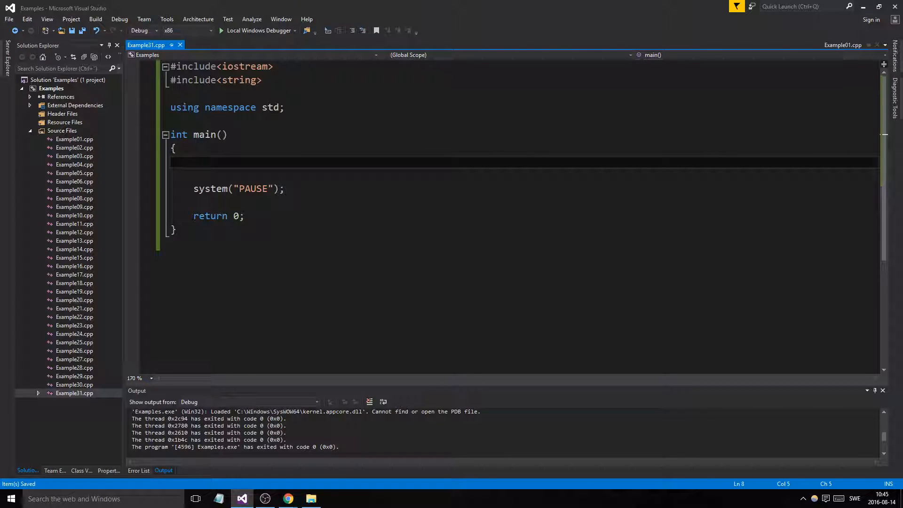
Step: Declare the string pointer sPtr initialised to nullptr
{"action": "type", "text": "s"}
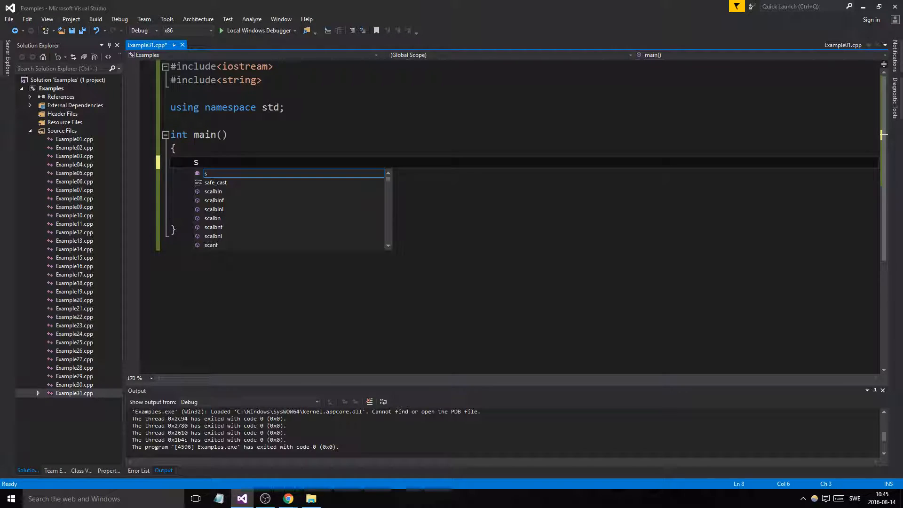
{"action": "type", "text": "tring *"}
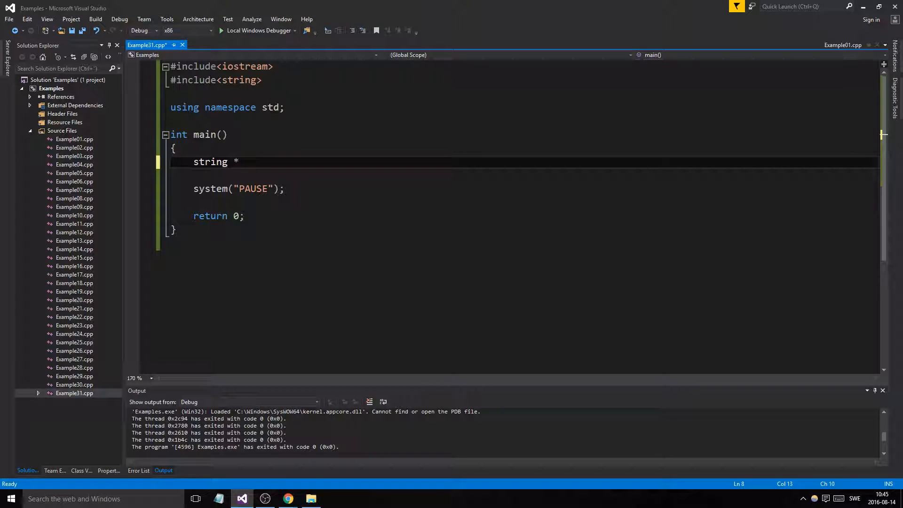
{"action": "type", "text": "s"}
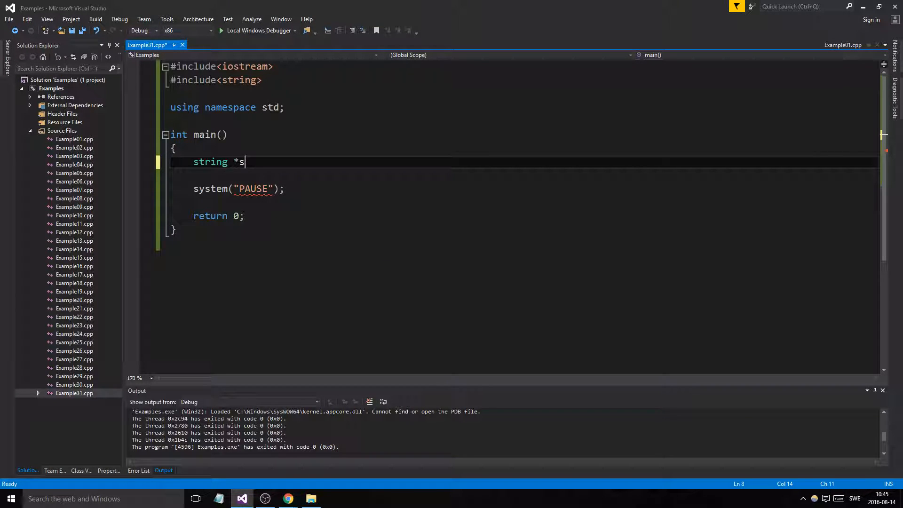
{"action": "type", "text": "Ptr ="}
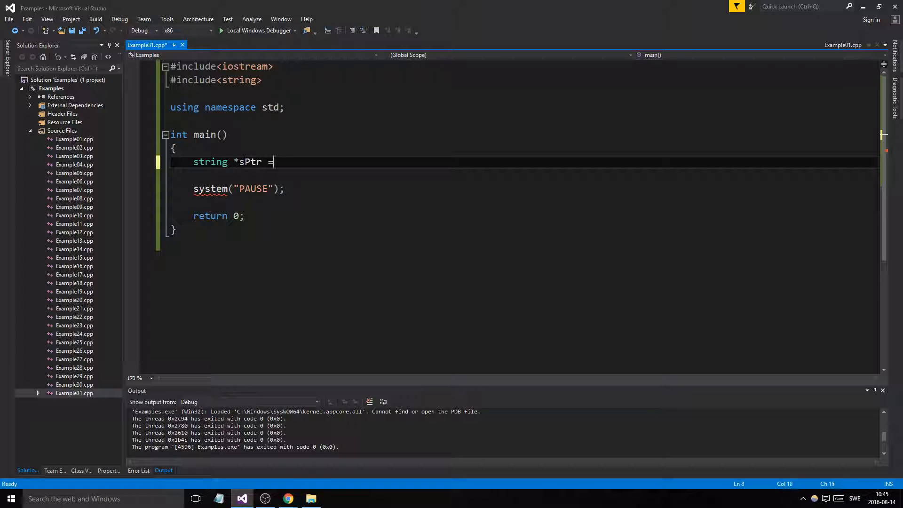
{"action": "type", "text": "nullptr;"}
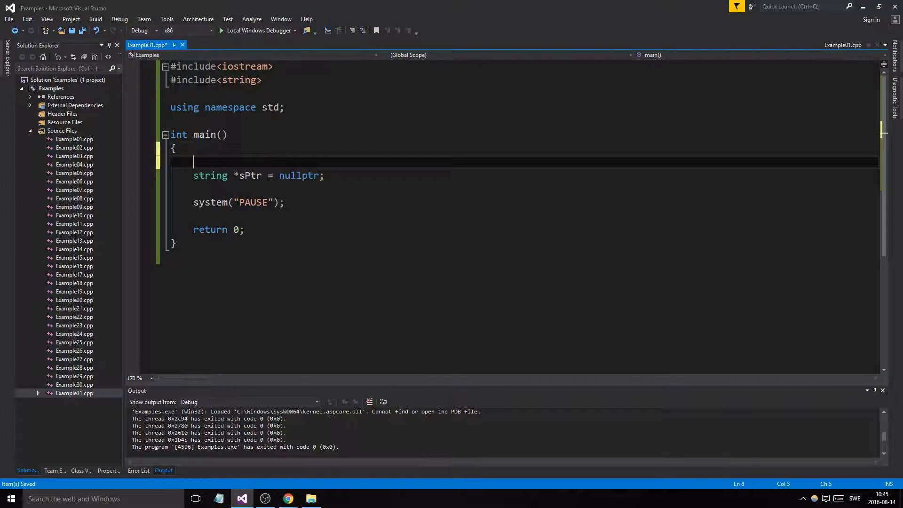
Step: Declare string stringArr[5] holding "RED", "GREEN", "BLUE", "VIOLET" and "YELLOW"
{"action": "type", "text": "string"}
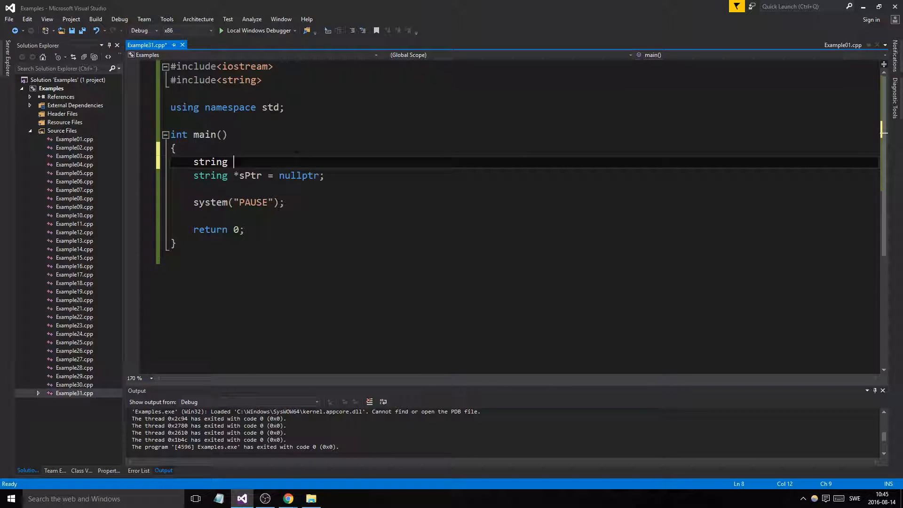
{"action": "type", "text": "stringAr"}
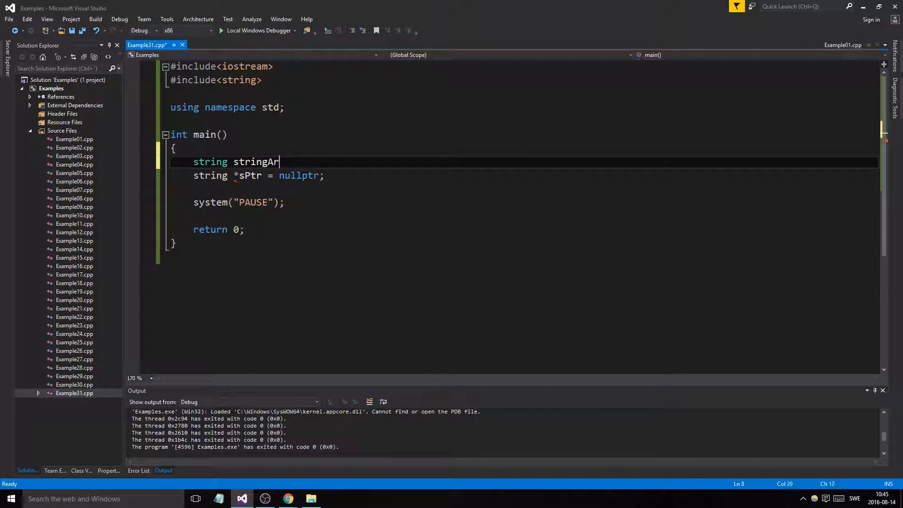
{"action": "type", "text": "r[]"}
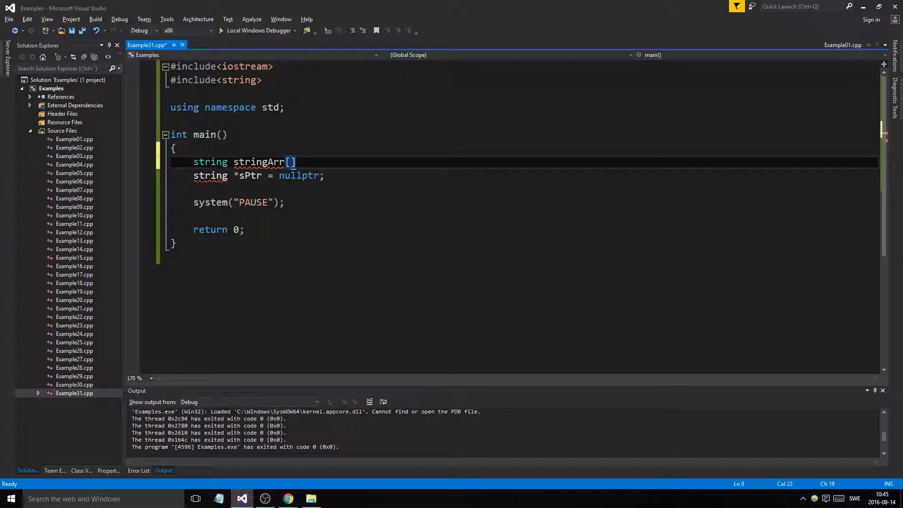
{"action": "type", "text": "5"}
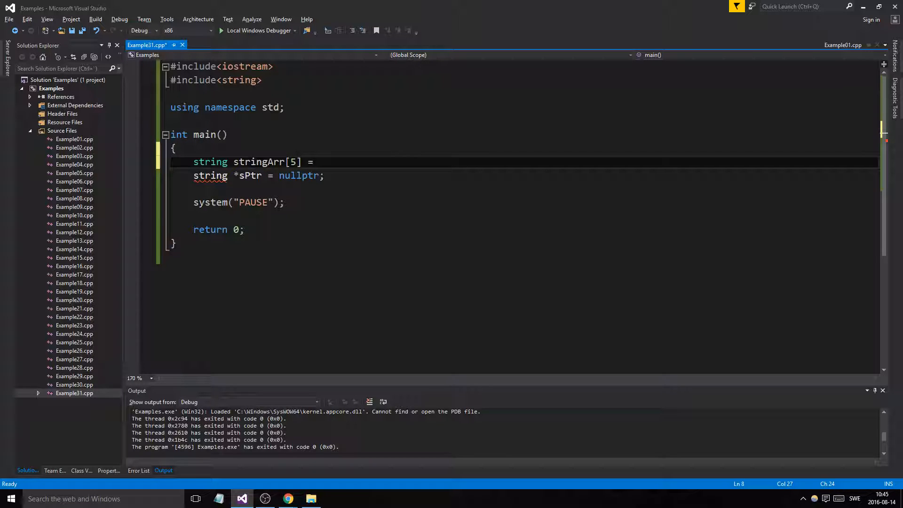
{"action": "type", "text": "{};"}
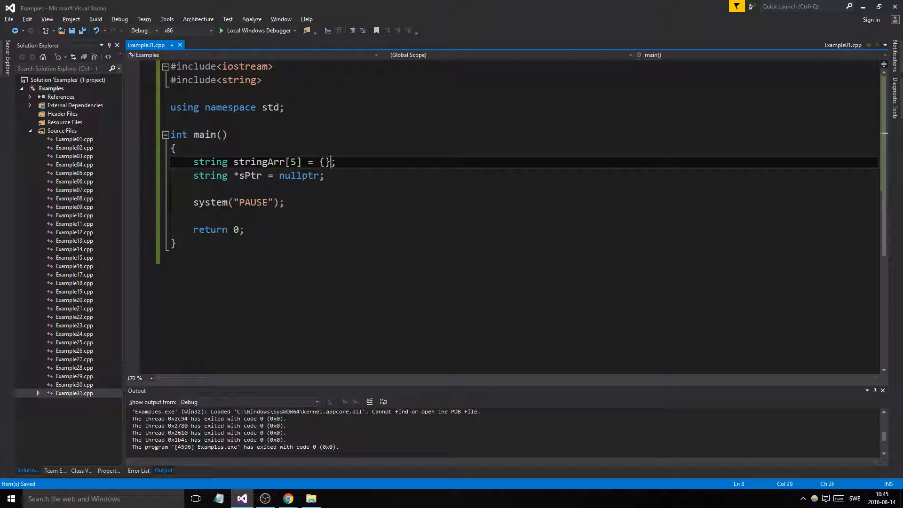
{"action": "type", "text": "\""}
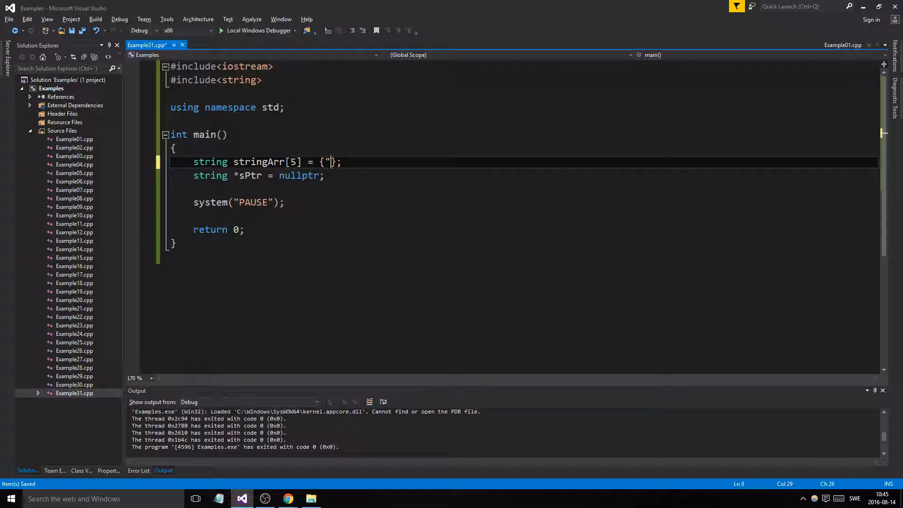
{"action": "type", "text": "Hi"}
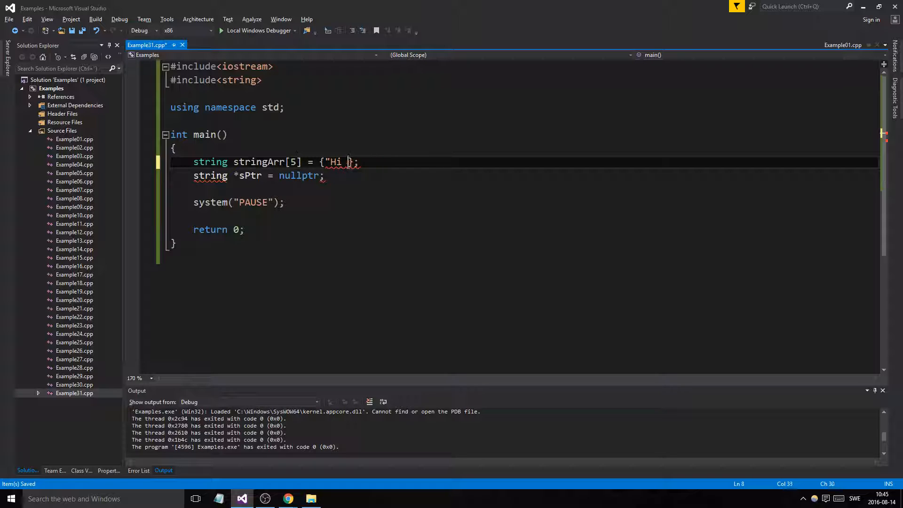
{"action": "key", "text": "BackSpace"}
{"action": "type", "text": "RED\","}
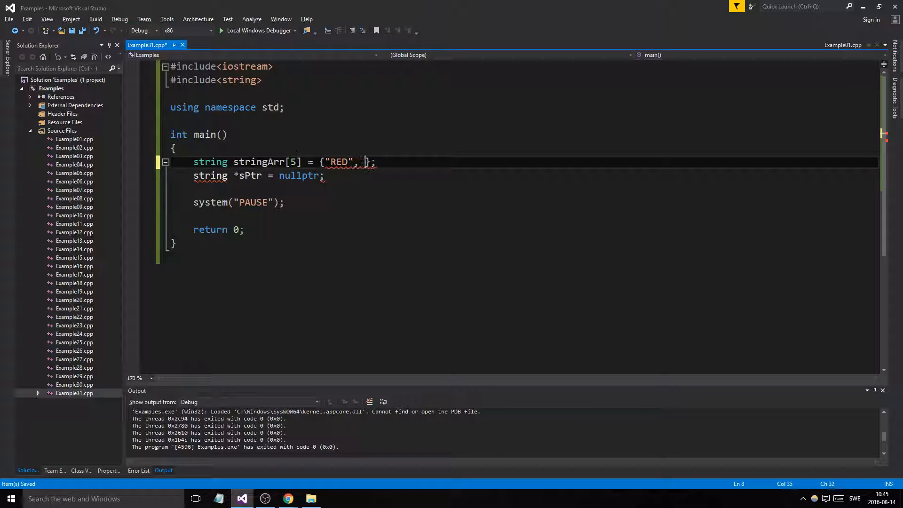
{"action": "type", "text": "\"GREEN\""}
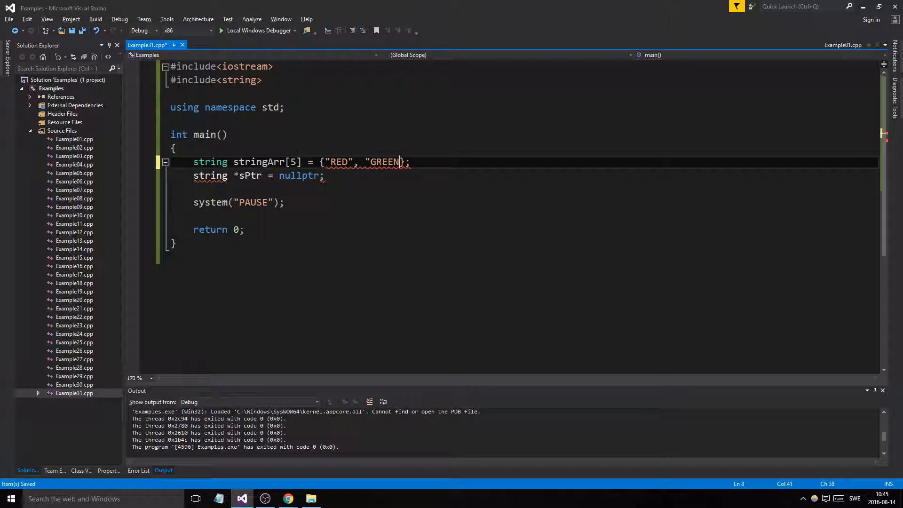
{"action": "type", "text": ", \"BLUE"}
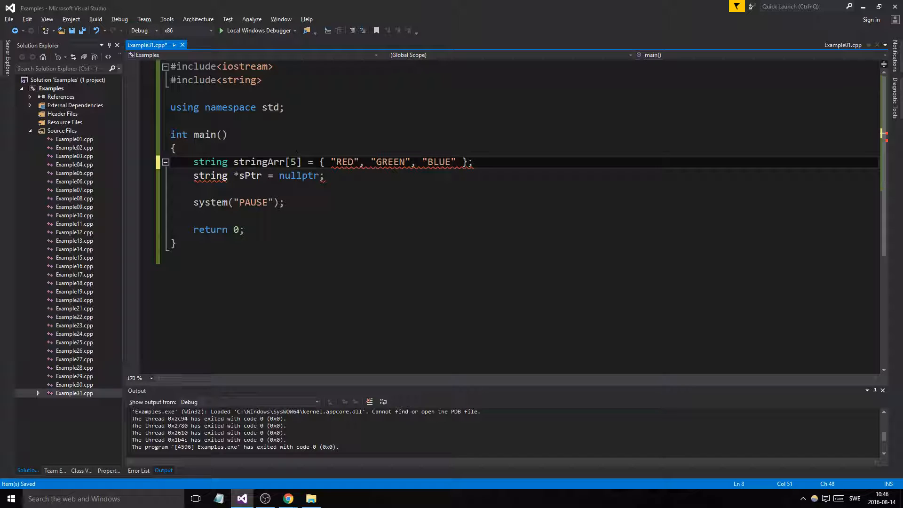
{"action": "type", "text": "\"VIOLET\""}
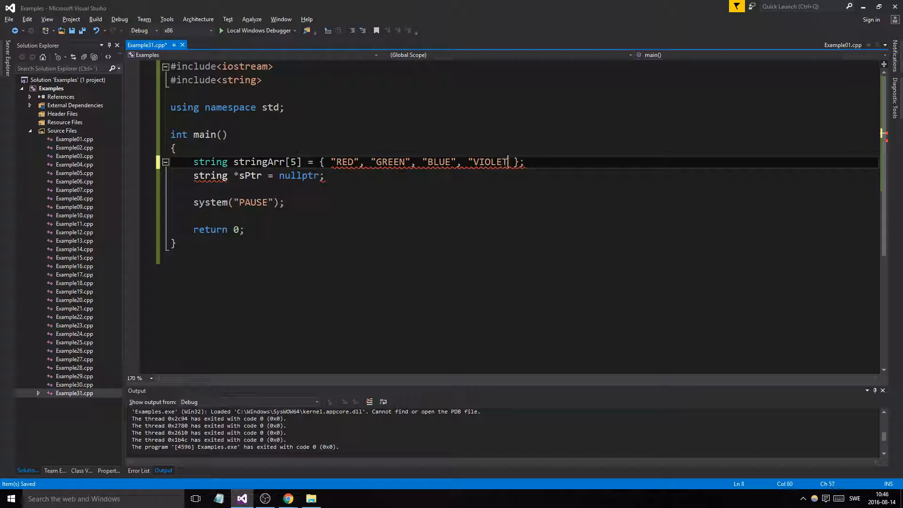
{"action": "type", "text": "\""}
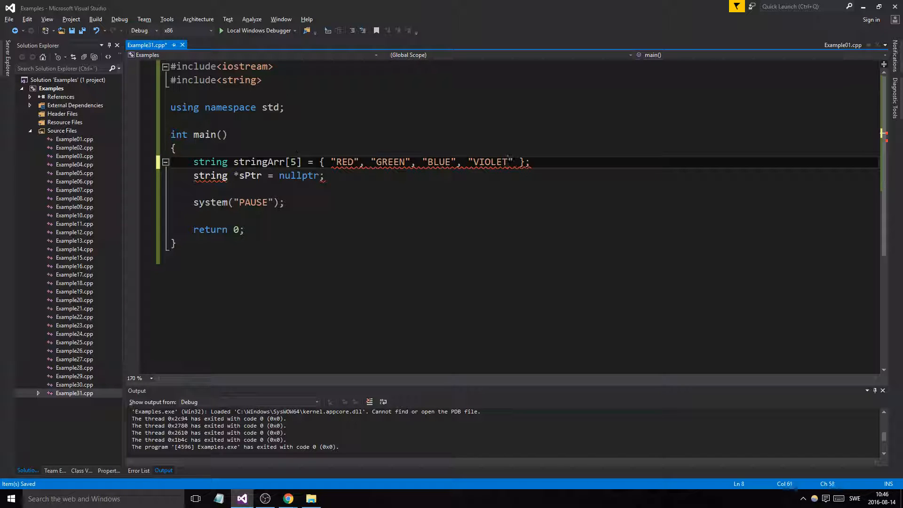
{"action": "type", "text": "\" \""}
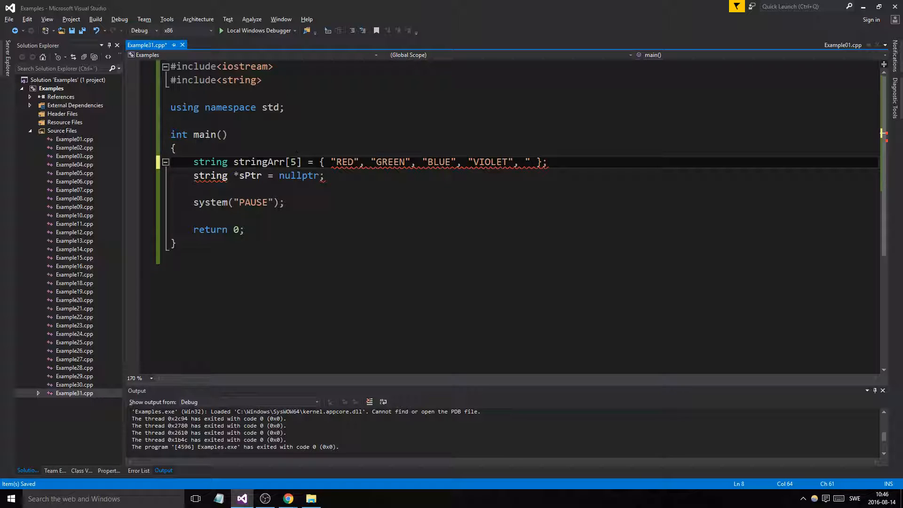
{"action": "type", "text": "YELLOW\""}
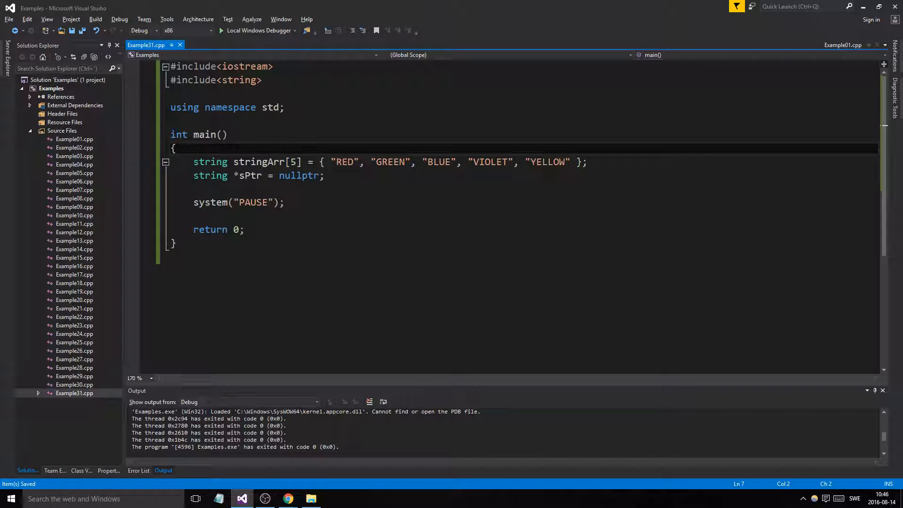
Step: Add const int arrSize = 5 and use arrSize as stringArr's size
{"action": "type", "text": "cont int arrS"}
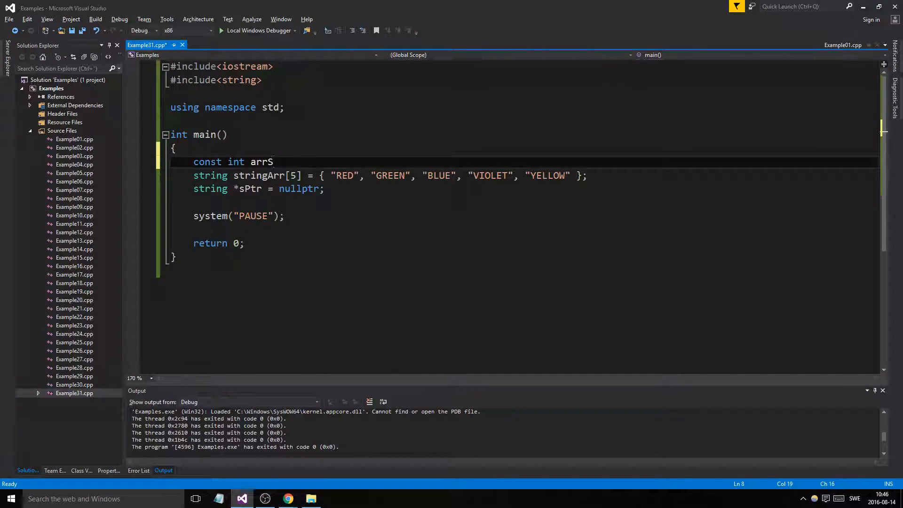
{"action": "type", "text": "ize = 5;"}
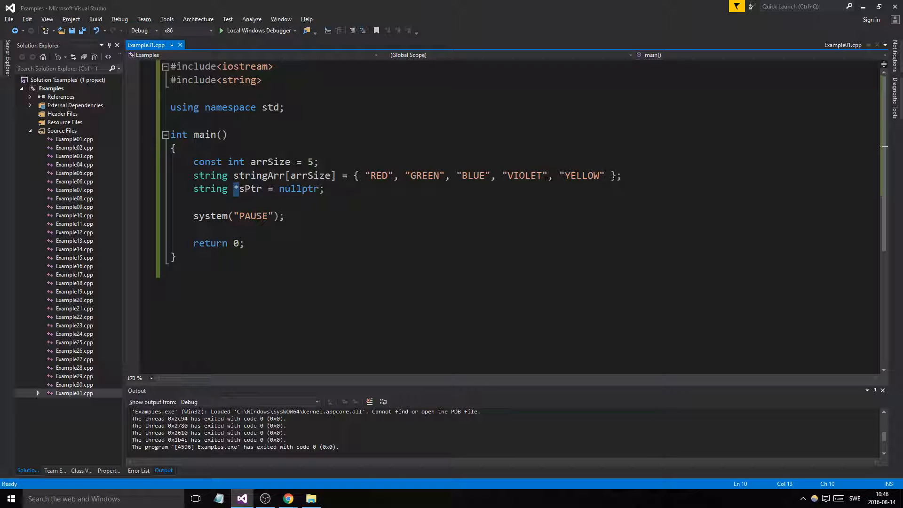
{"action": "double_click", "coordinate": [258, 175]}
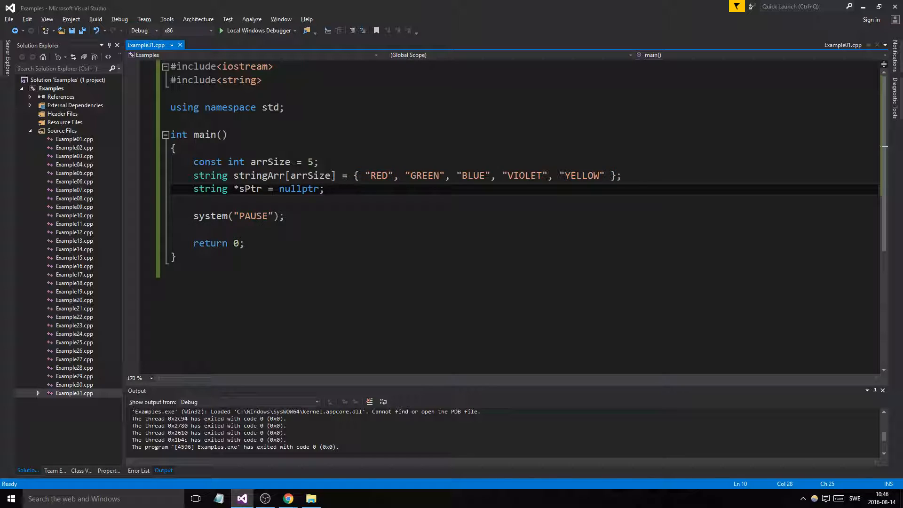
Step: Drop the new string[10] allocation so sPtr = nullptr, with a blank line below
{"action": "left_click", "coordinate": [342, 175]}
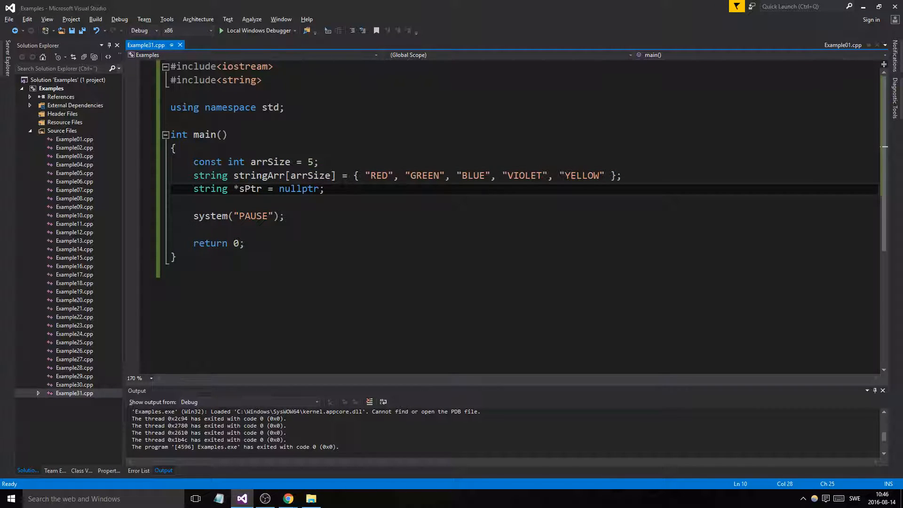
{"action": "double_click", "coordinate": [299, 189]}
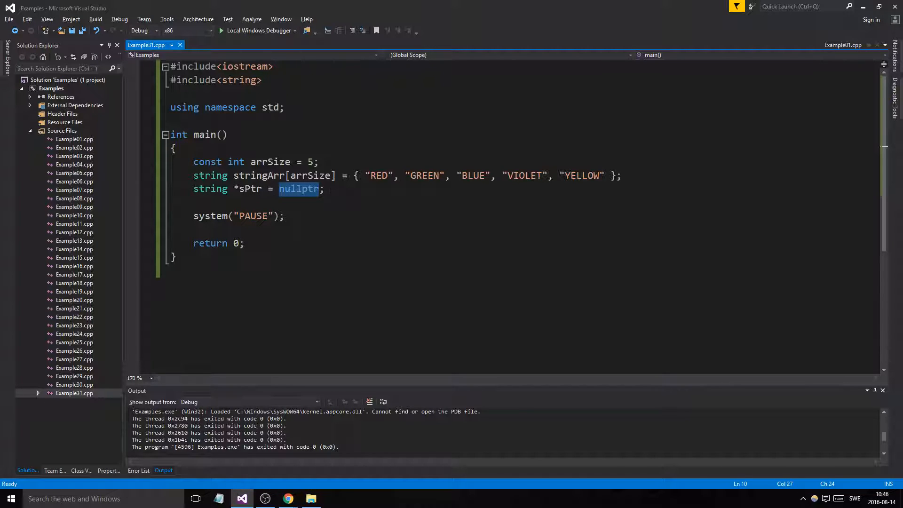
{"action": "type", "text": "new S"}
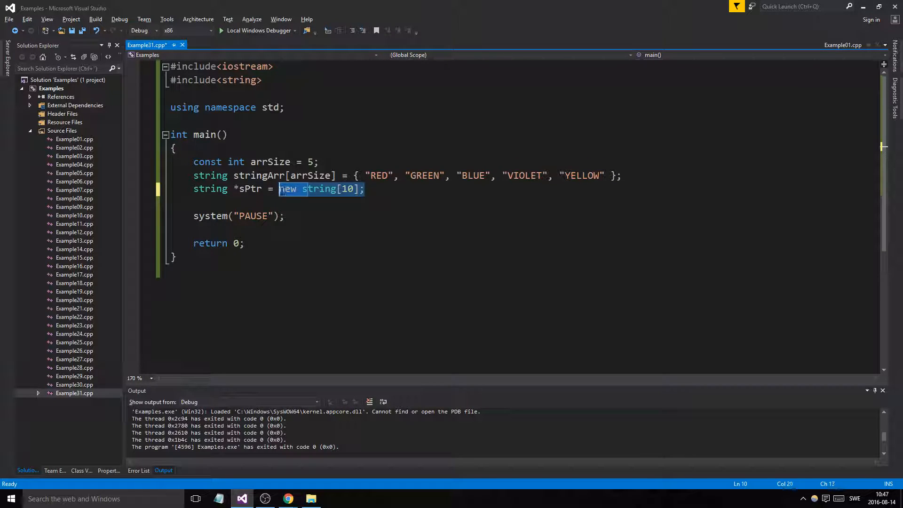
{"action": "key", "text": "Delete"}
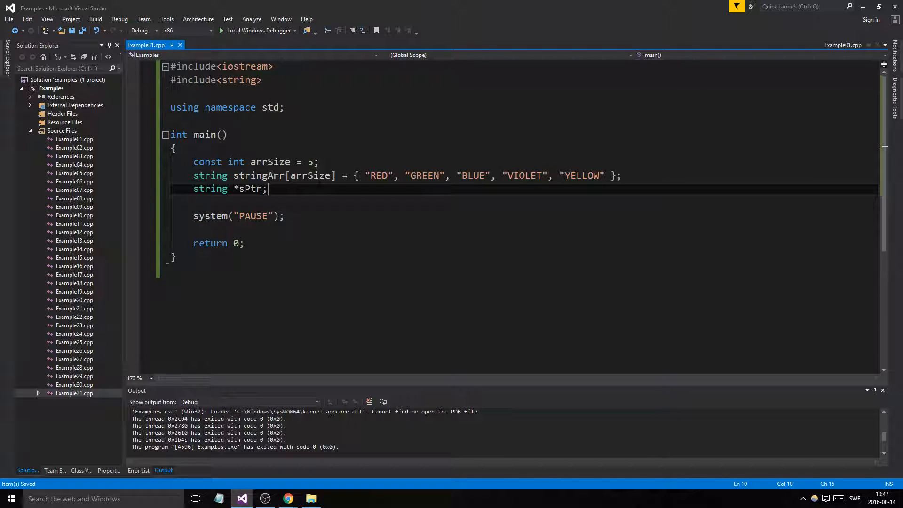
{"action": "type", "text": "= nullptr"}
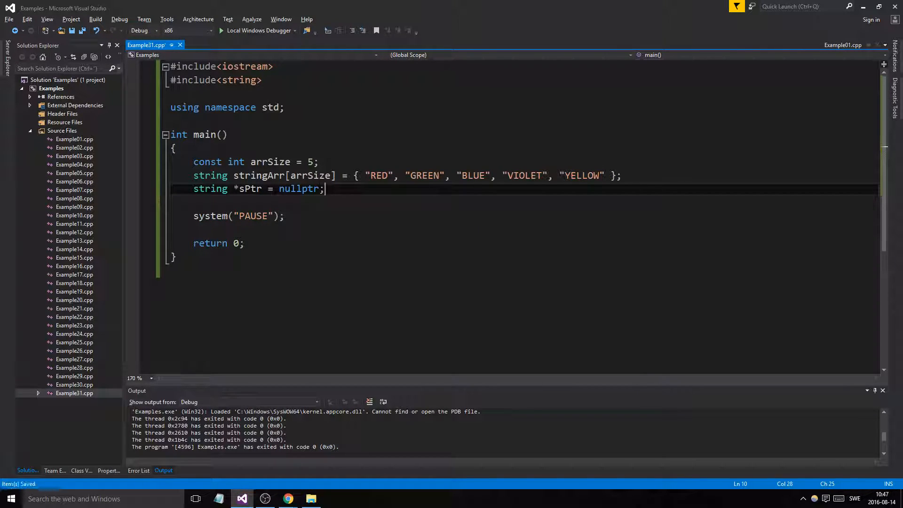
{"action": "key", "text": "enter"}
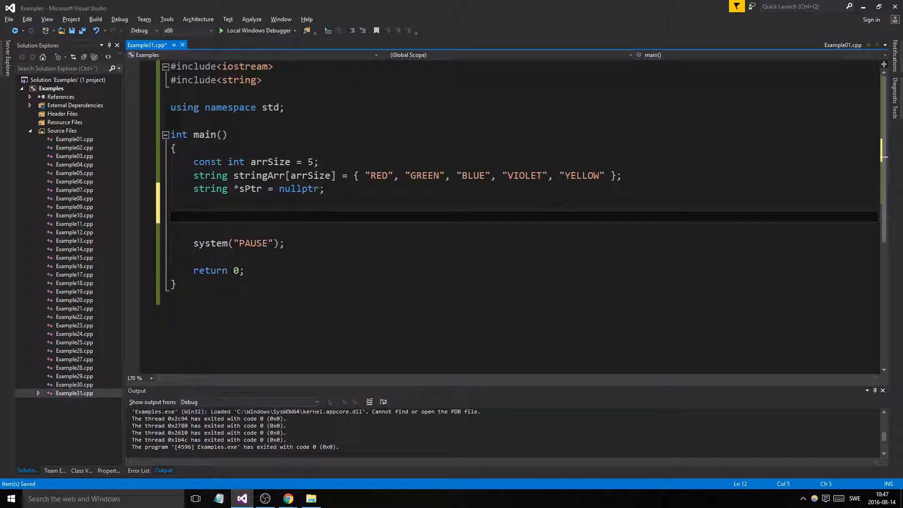
Step: Assign stringArr to sPtr with sPtr = stringArr
{"action": "type", "text": "sPtr"}
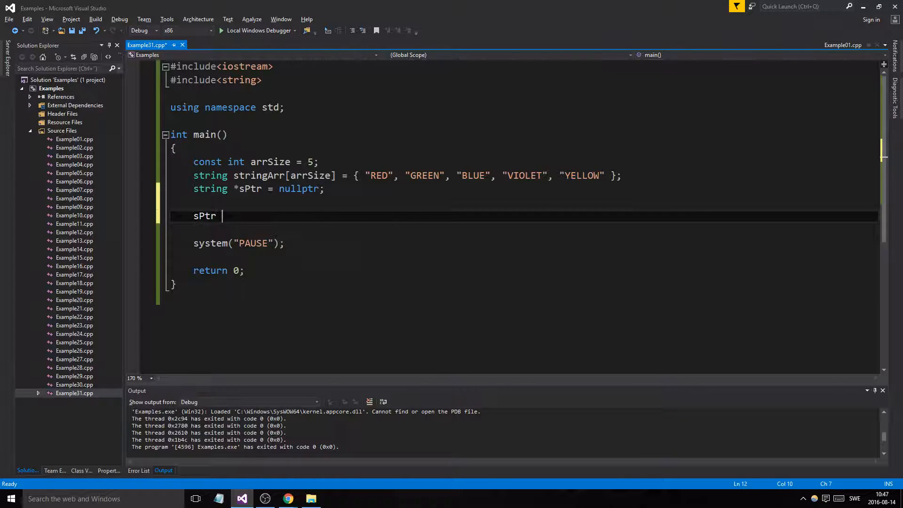
{"action": "type", "text": "= stringArr;"}
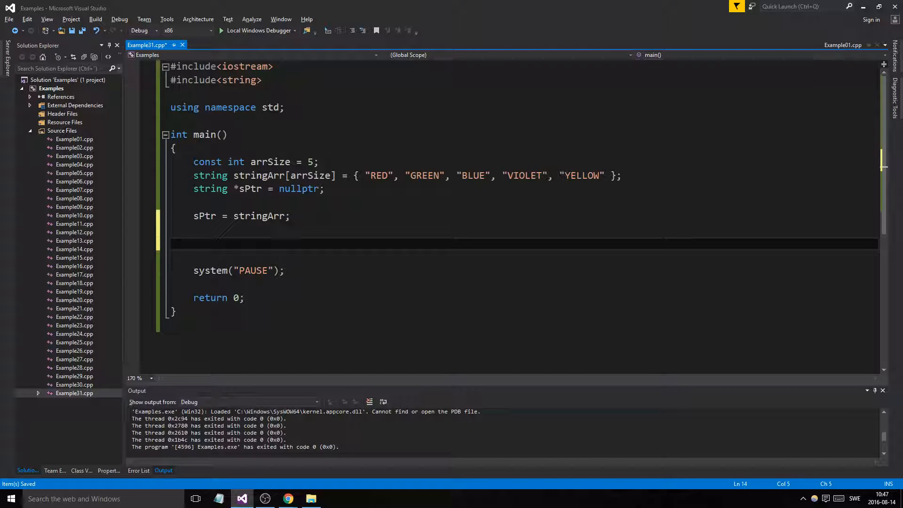
{"action": "double_click", "coordinate": [259, 215]}
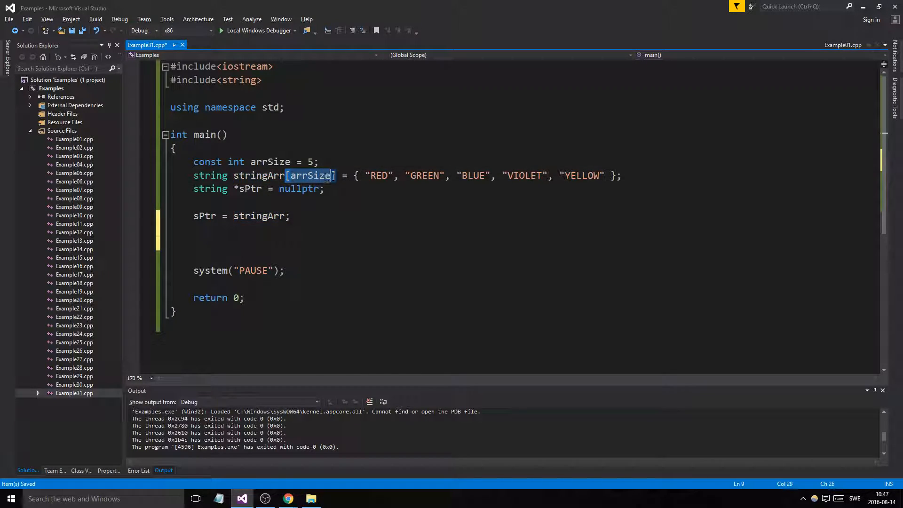
{"action": "type", "text": "["}
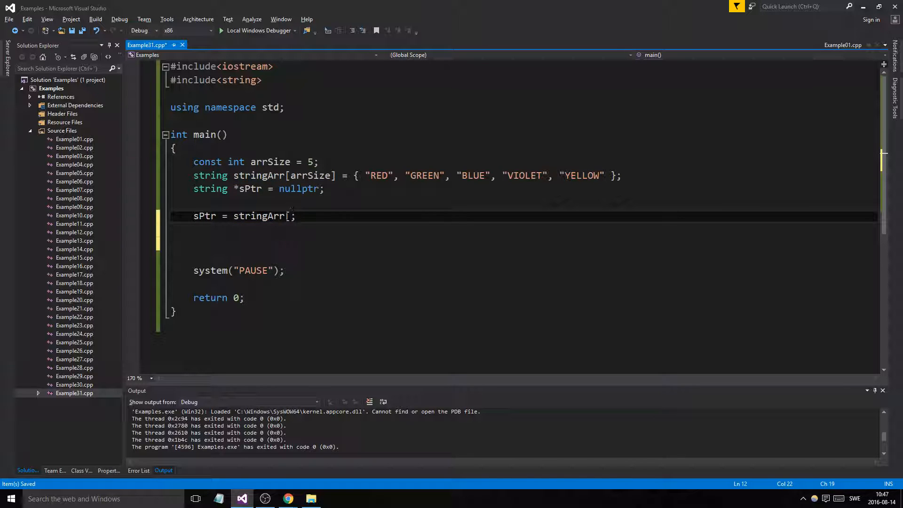
{"action": "key", "text": "Backspace"}
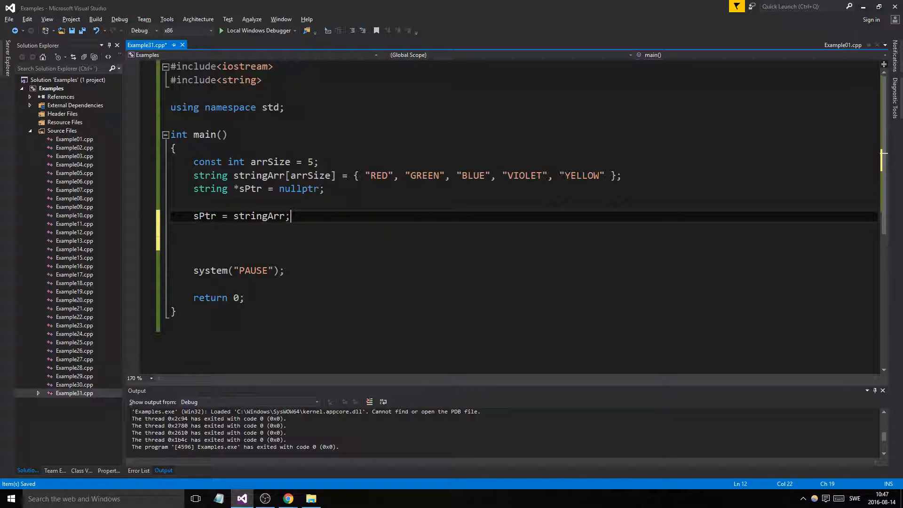
Step: Print sPtr, a space and *sPtr with cout, then run the program
{"action": "type", "text": "cout <<"}
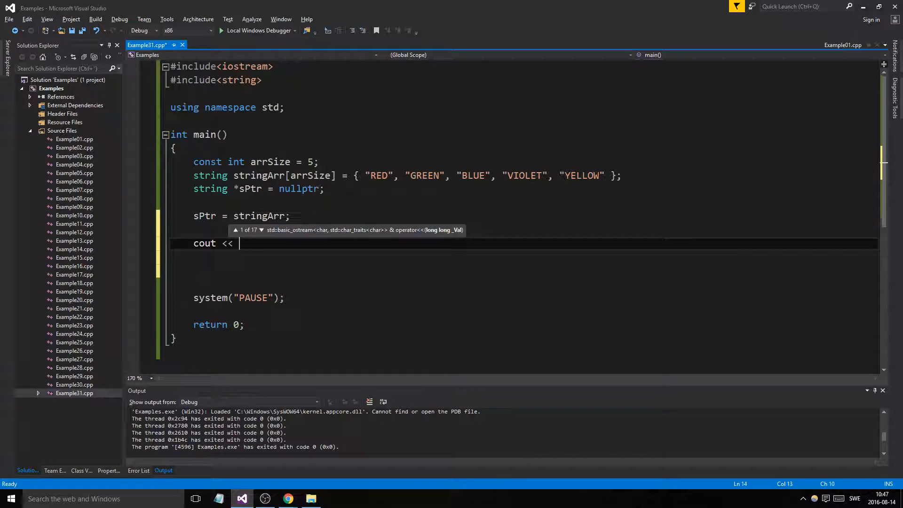
{"action": "type", "text": "*sPtr"}
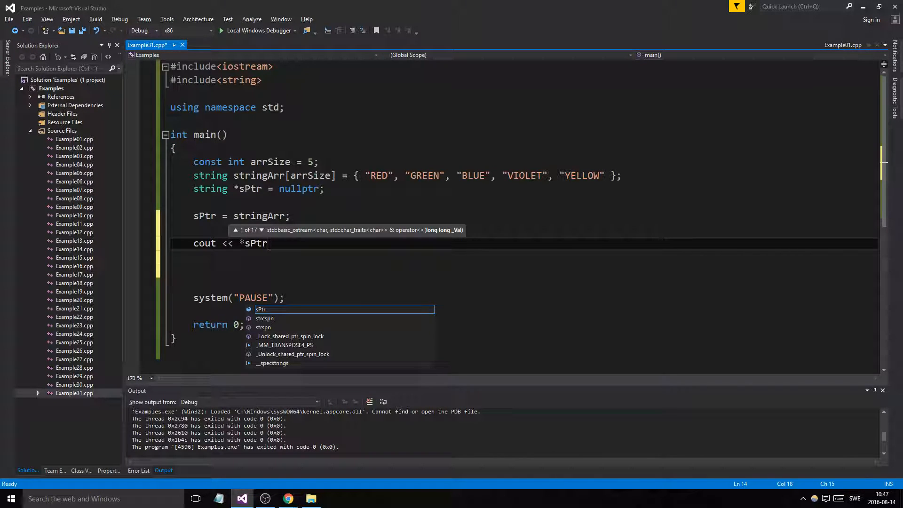
{"action": "type", "text": "<< endl;"}
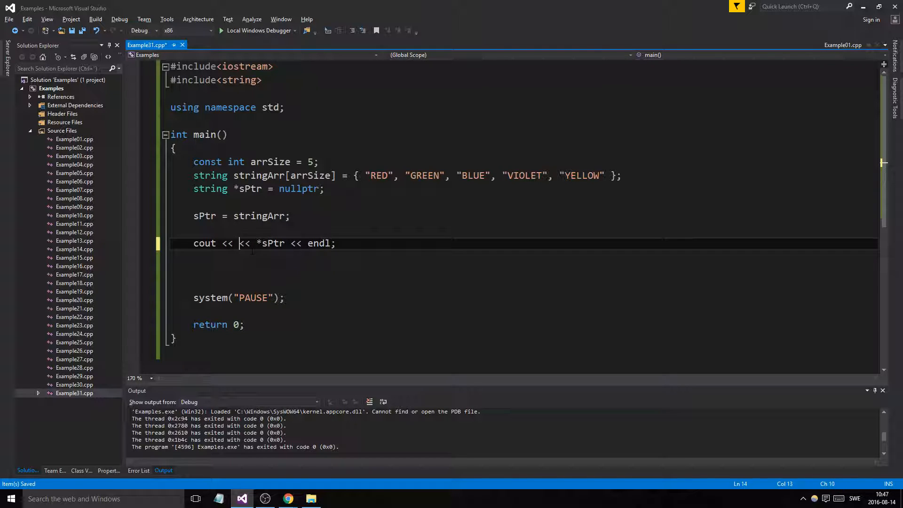
{"action": "type", "text": "sPtr"}
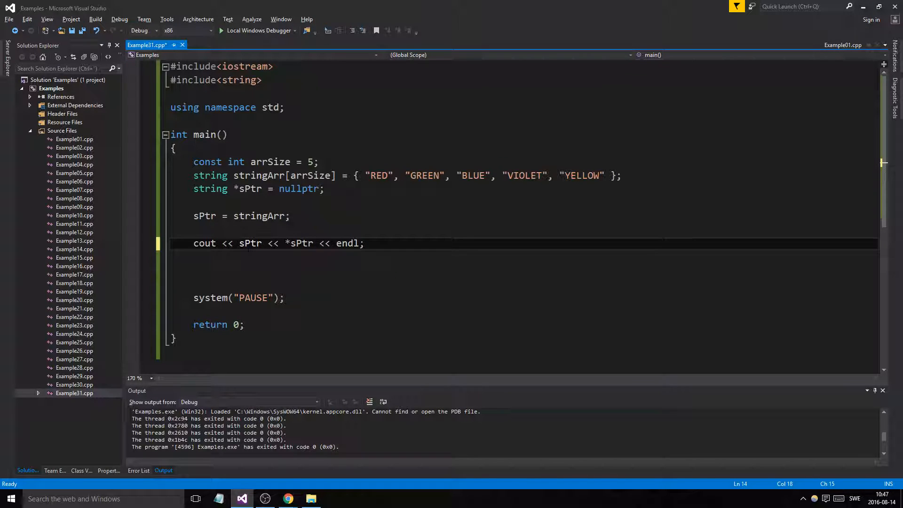
{"action": "type", "text": "\" \""}
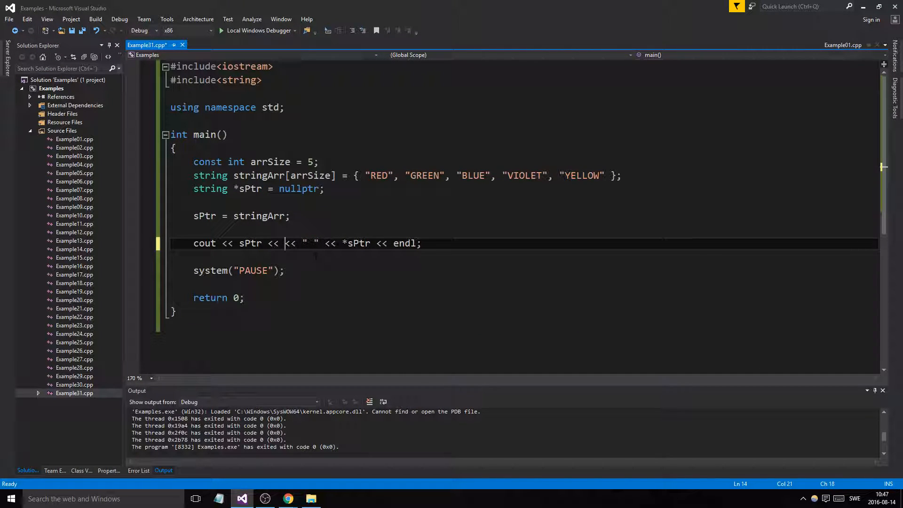
{"action": "type", "text": "stringArr"}
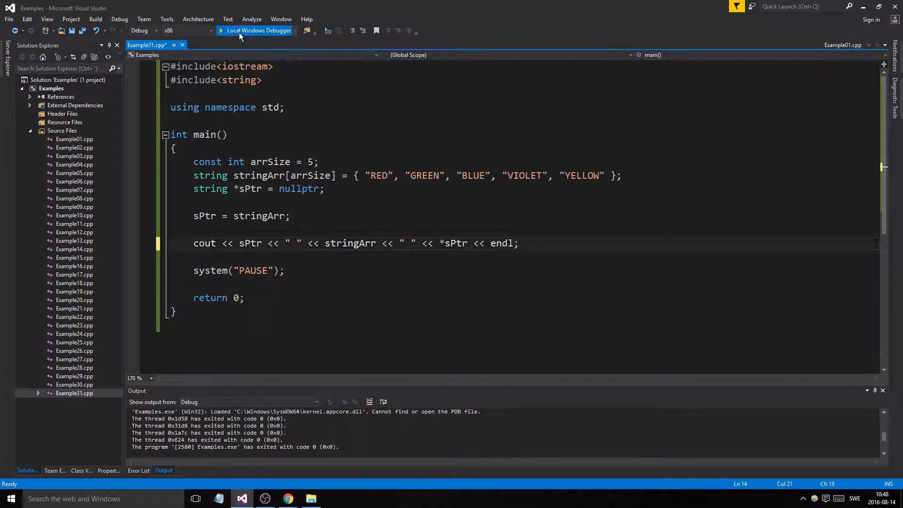
{"action": "left_click", "coordinate": [255, 30]}
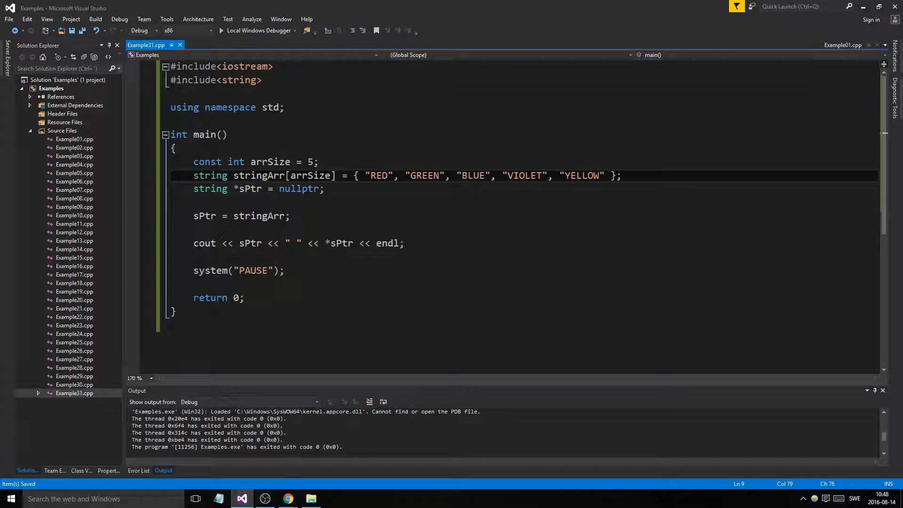
Step: Change the assignment to sPtr = &stringArr[5], an out-of-bounds element
{"action": "type", "text": "["}
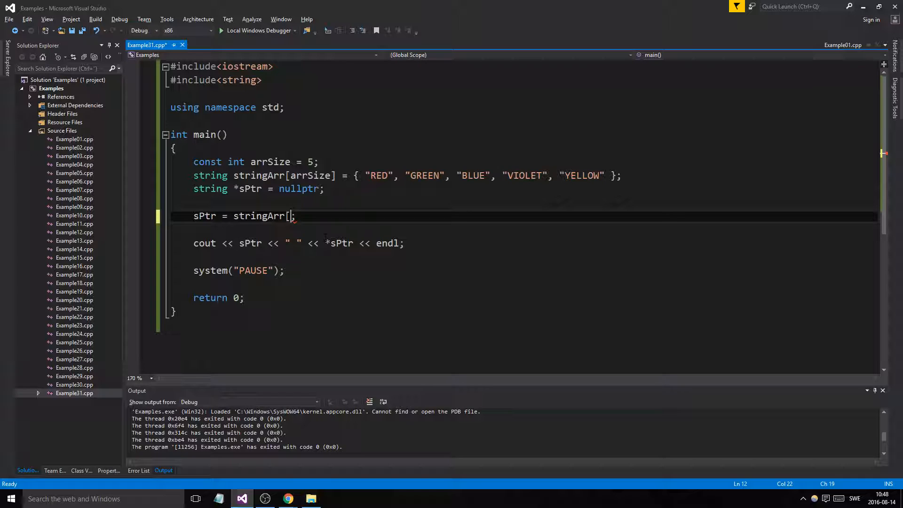
{"action": "type", "text": "5"}
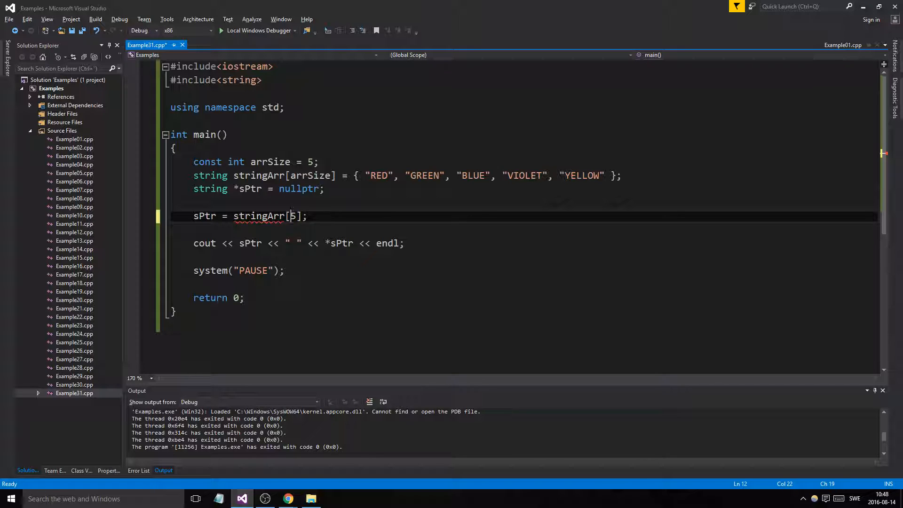
{"action": "left_click", "coordinate": [619, 176]}
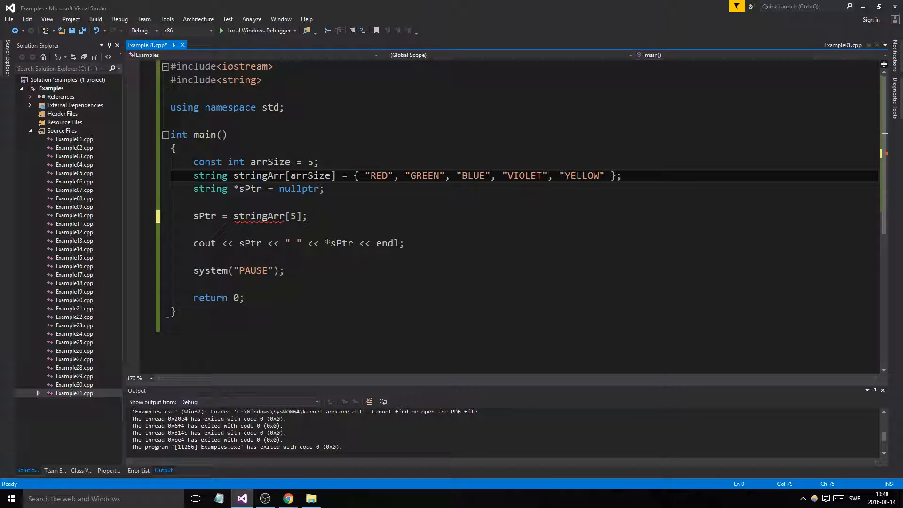
{"action": "type", "text": "&"}
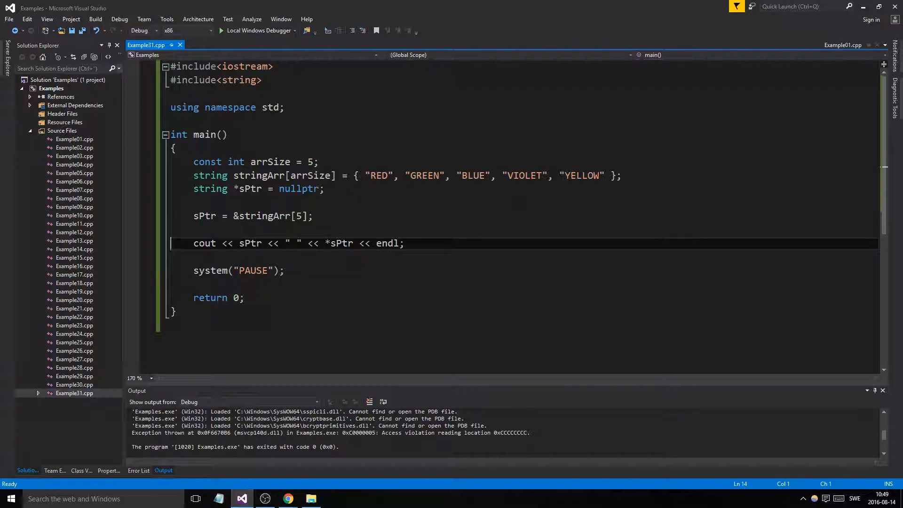
Step: Point sPtr at &stringArr[arrSize-1] and run the program, which exits with code 0
{"action": "double_click", "coordinate": [299, 216]}
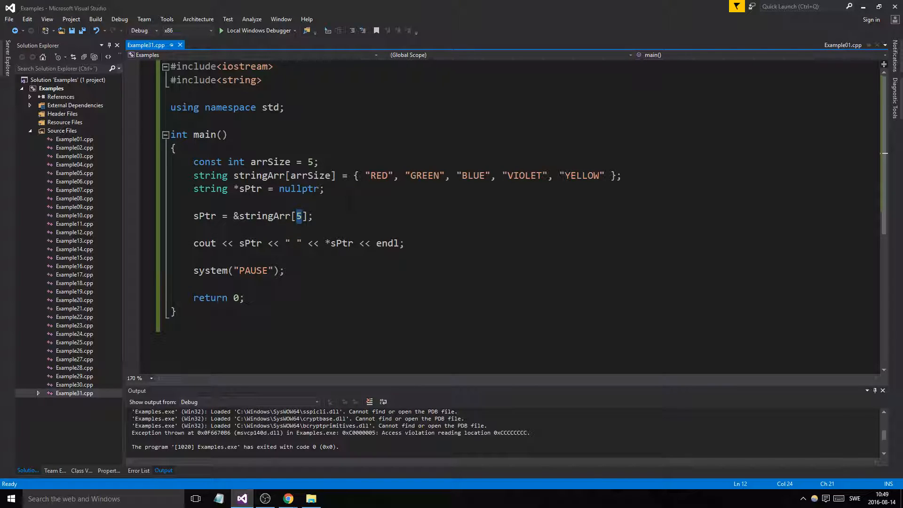
{"action": "type", "text": "arrSize-1"}
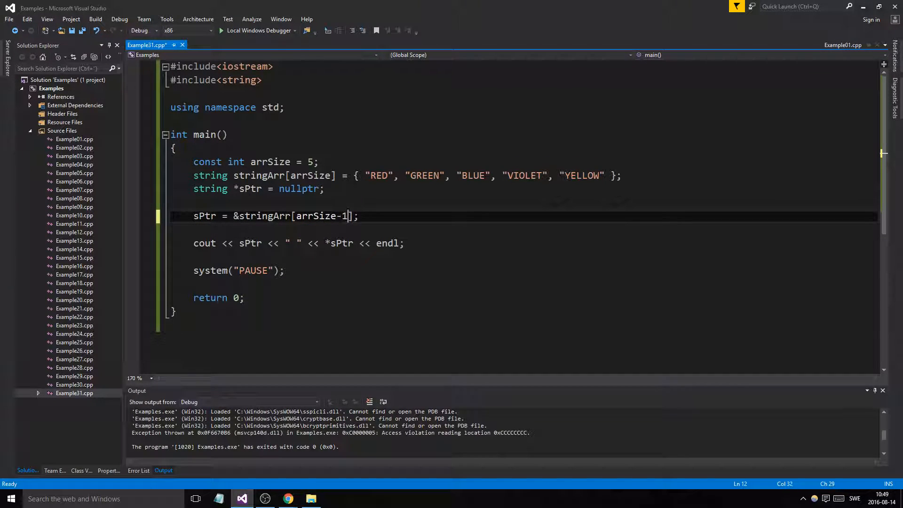
{"action": "double_click", "coordinate": [269, 162]}
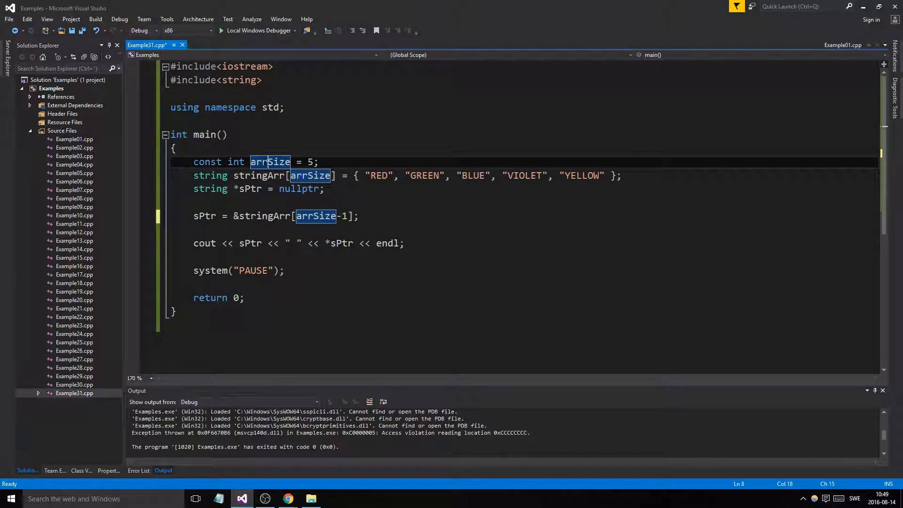
{"action": "left_click", "coordinate": [310, 175]}
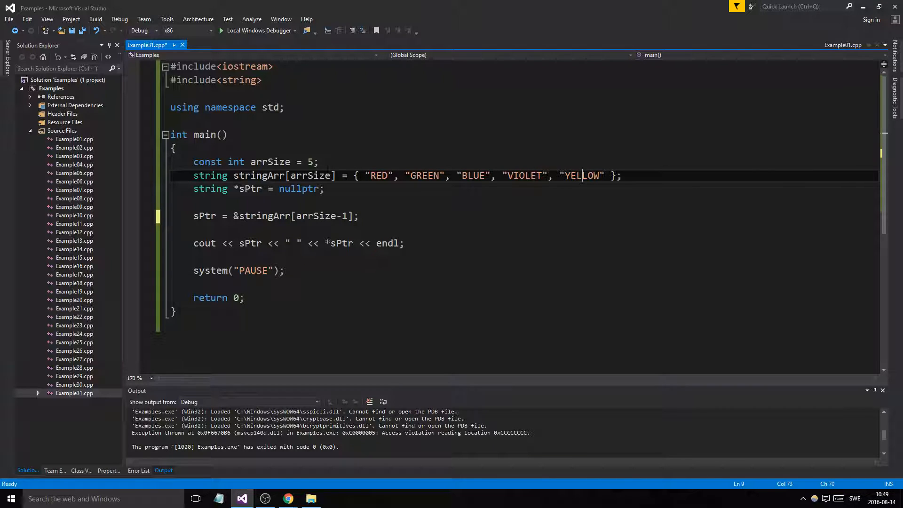
{"action": "left_click", "coordinate": [315, 216]}
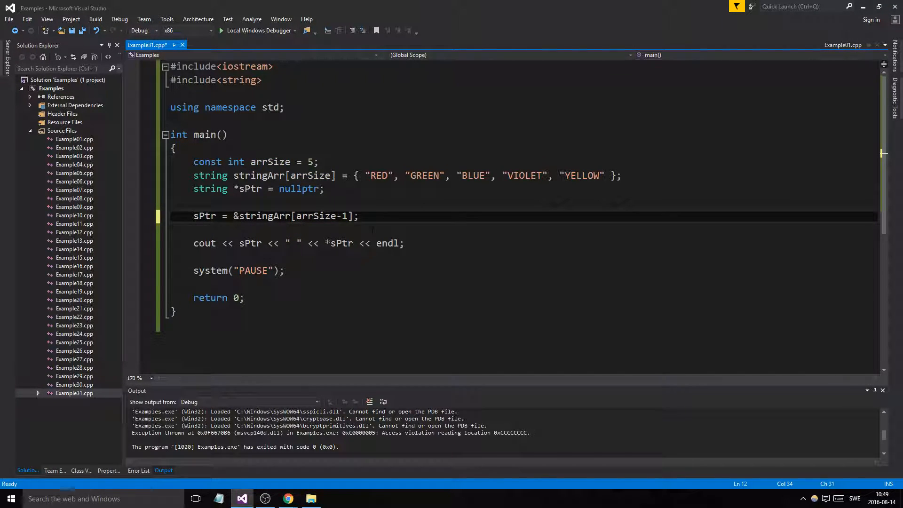
{"action": "left_click", "coordinate": [257, 30]}
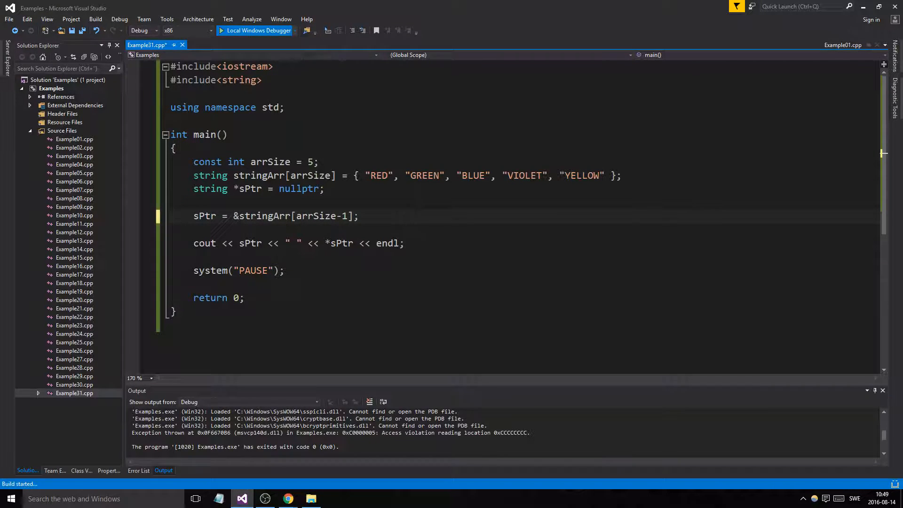
{"action": "left_click", "coordinate": [221, 31]}
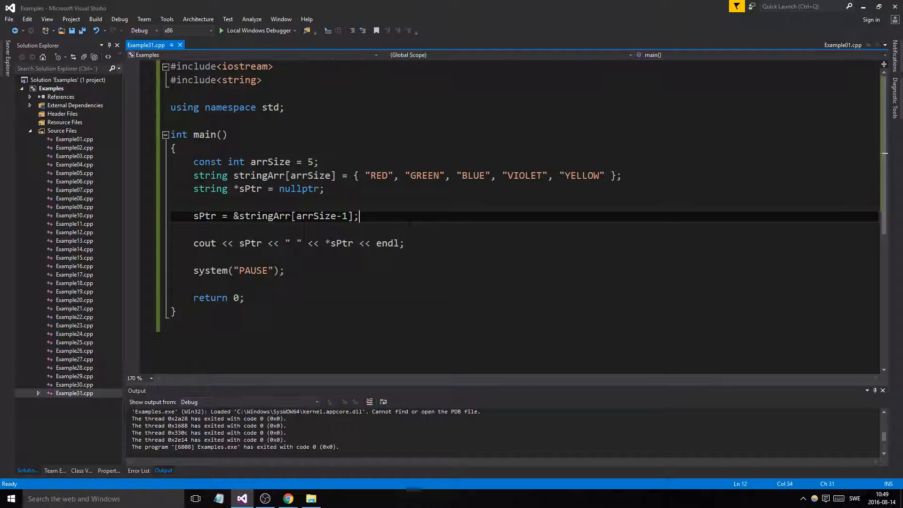
Step: Add *sPtr = "BROWN"; to overwrite the last array element through the pointer
{"action": "key", "text": "enter"}
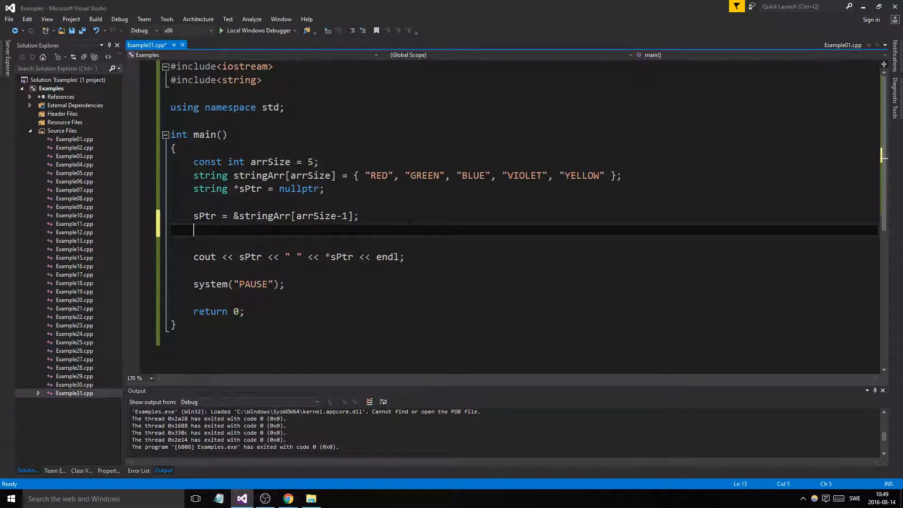
{"action": "type", "text": "*"}
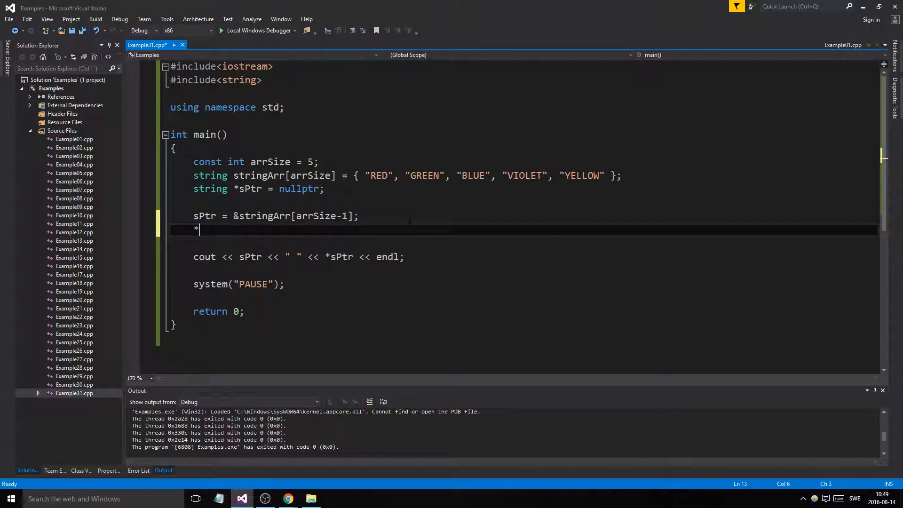
{"action": "type", "text": "sPtr ="}
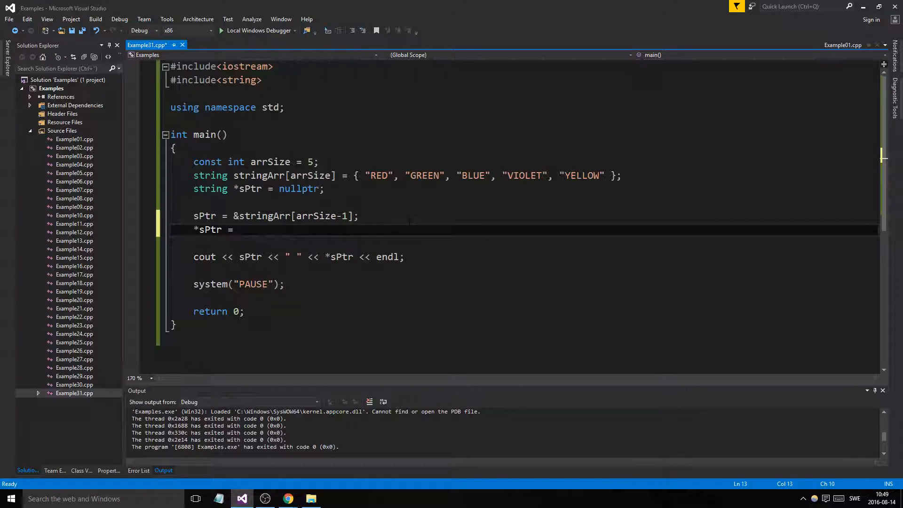
{"action": "type", "text": "\"BROW\""}
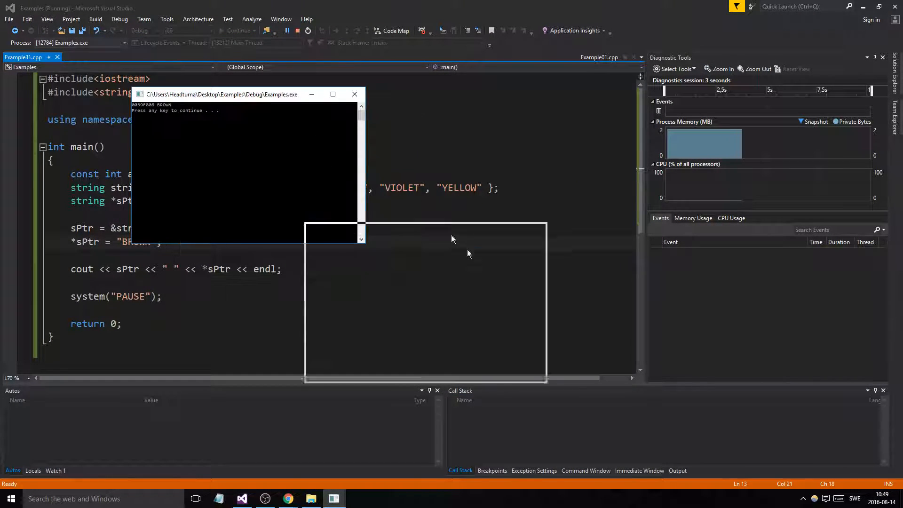
{"action": "left_click_drag", "start_coordinate": [222, 94], "coordinate": [429, 256]}
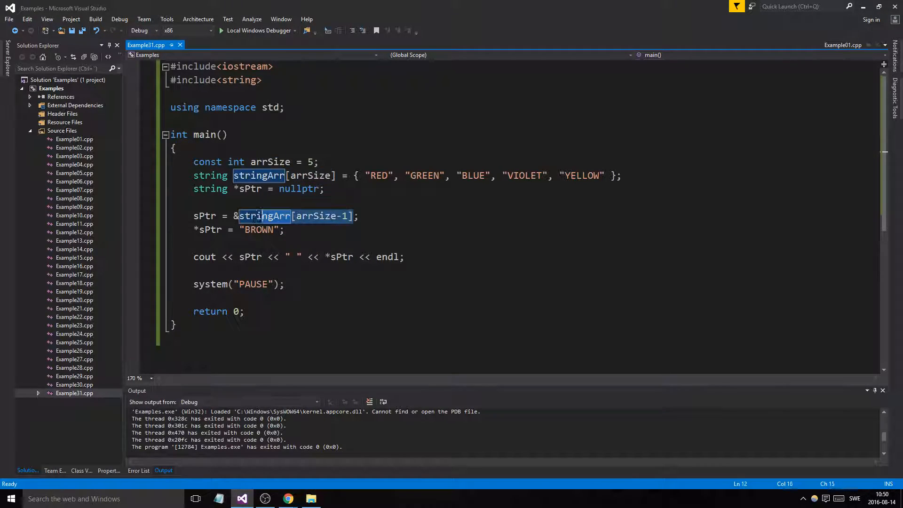
Step: Assign &stringArr[0] to sPtr and begin rewriting the BROWN assignment line
{"action": "type", "text": "strin"}
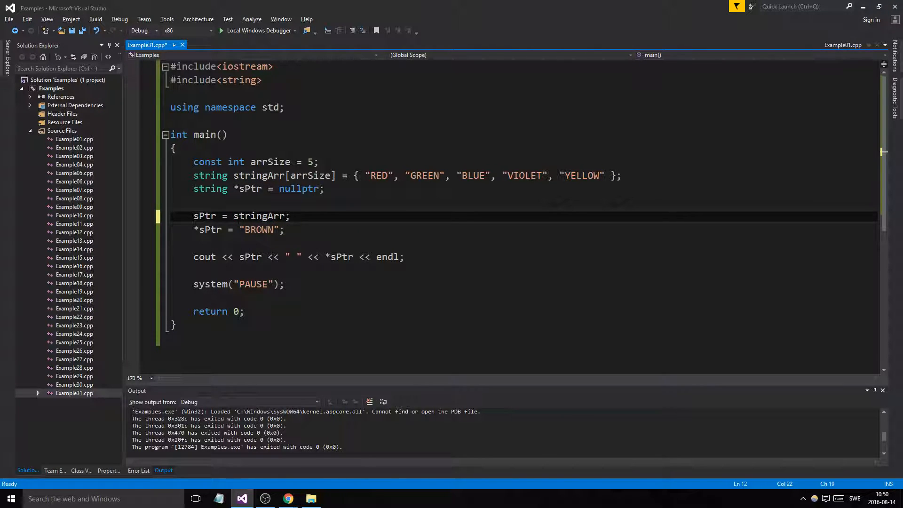
{"action": "type", "text": "[0]"}
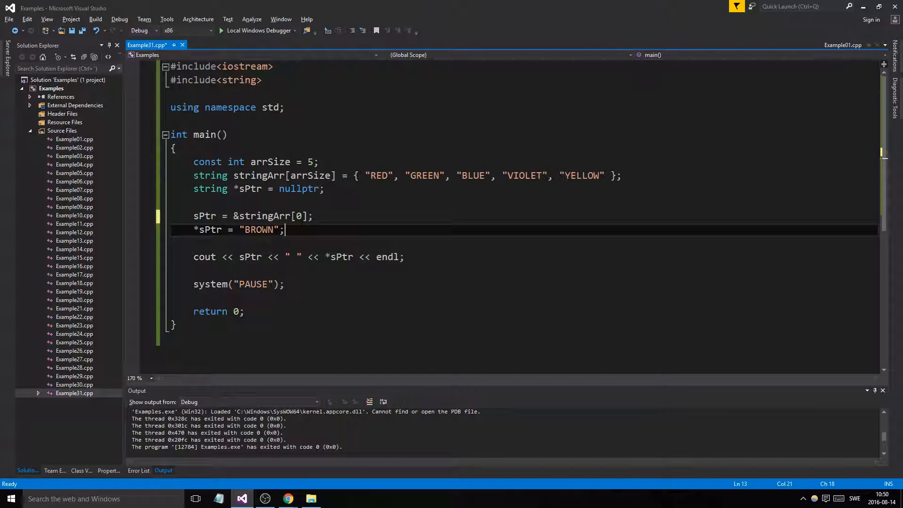
{"action": "double_click", "coordinate": [264, 216]}
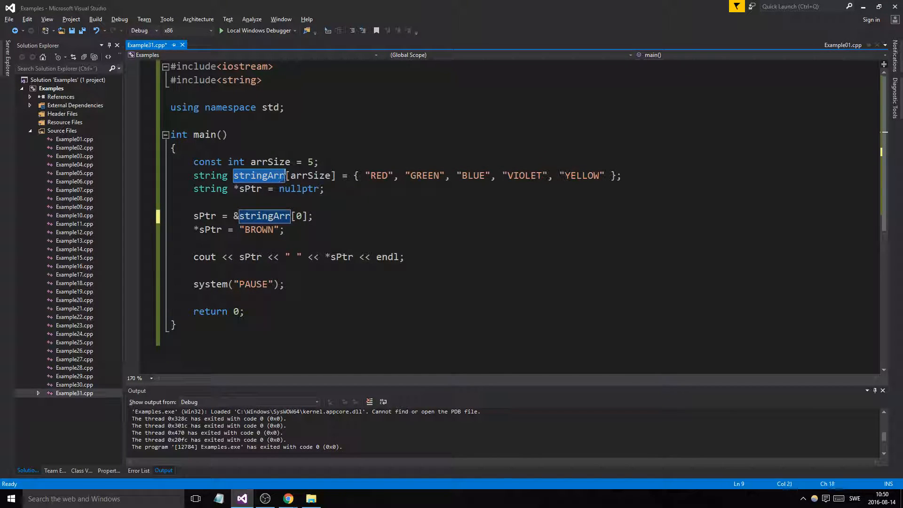
{"action": "left_click_drag", "start_coordinate": [285, 175], "coordinate": [336, 175]}
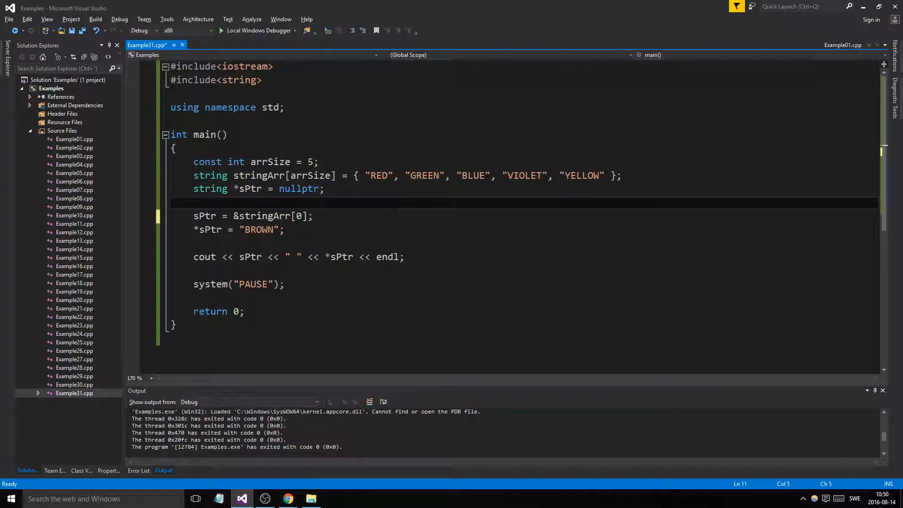
{"action": "left_click", "coordinate": [313, 216]}
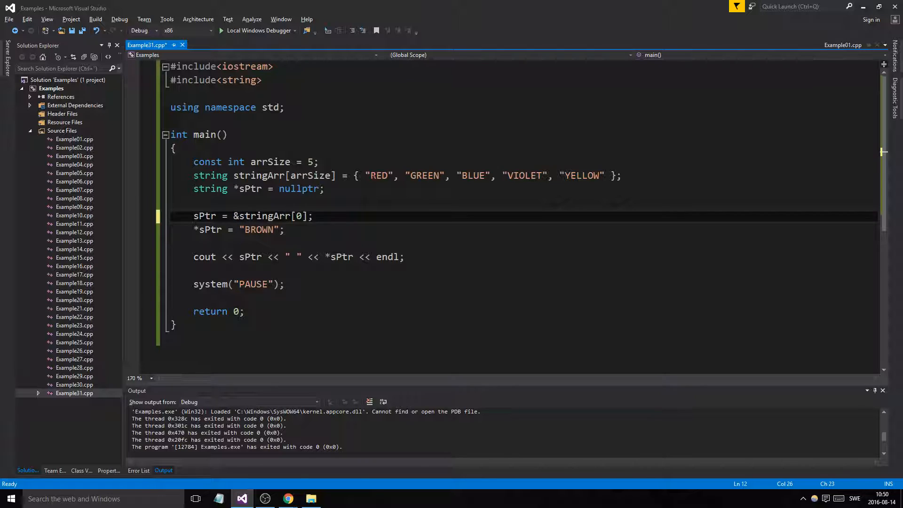
{"action": "left_click", "coordinate": [283, 229]}
{"action": "type", "text": "sPt"}
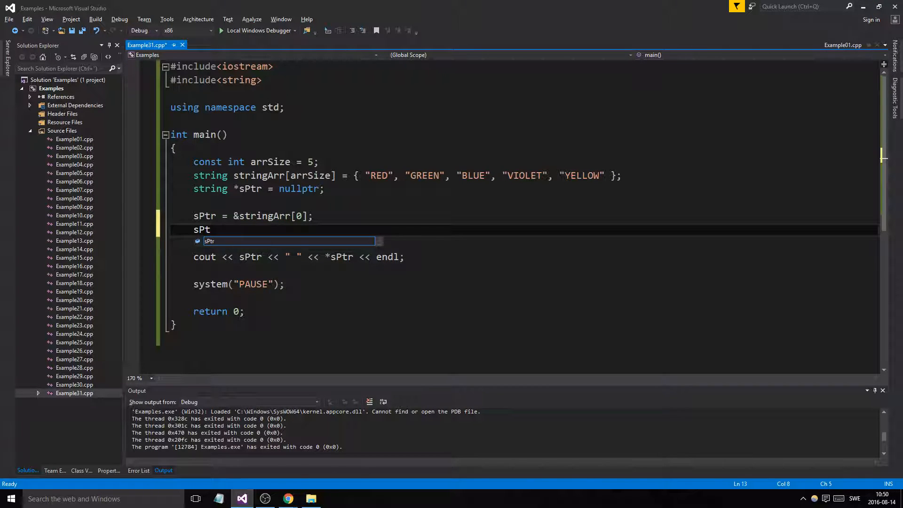
Step: Complete the sPtr++; statement and run the program, which prints GREEN
{"action": "type", "text": "r++"}
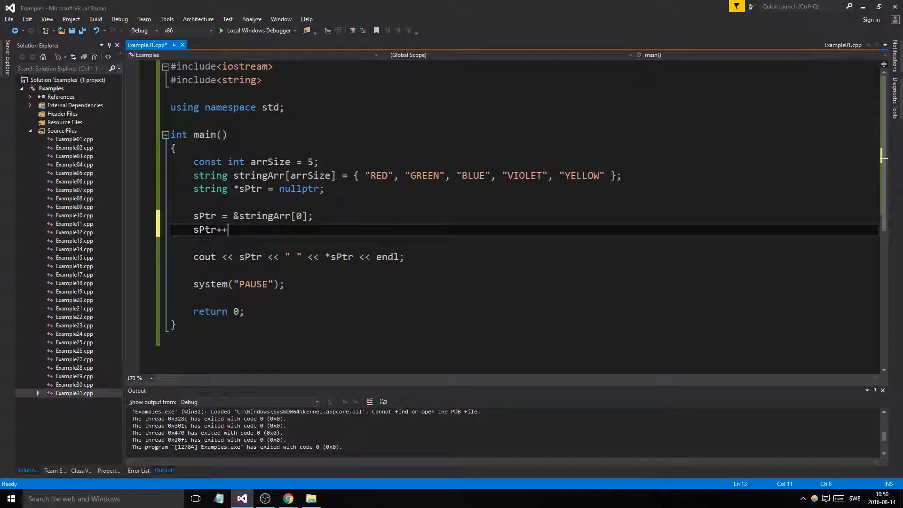
{"action": "type", "text": ";"}
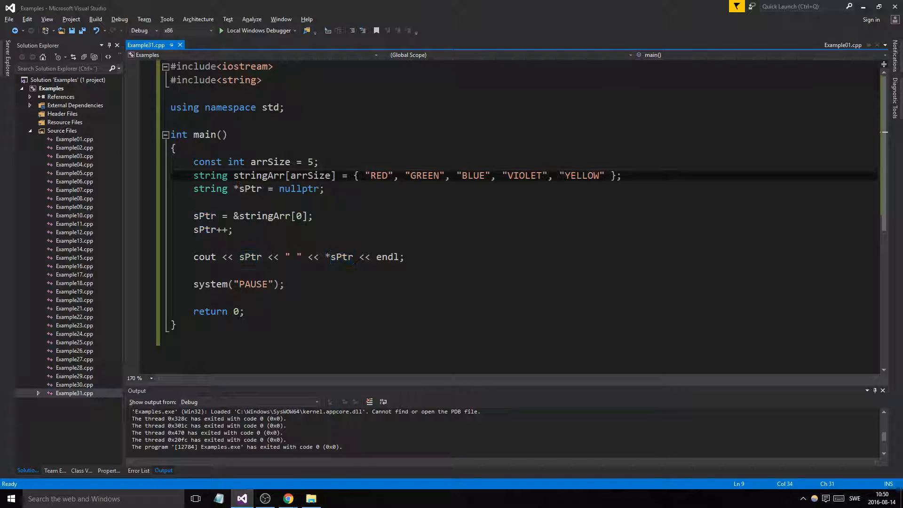
{"action": "double_click", "coordinate": [378, 176]}
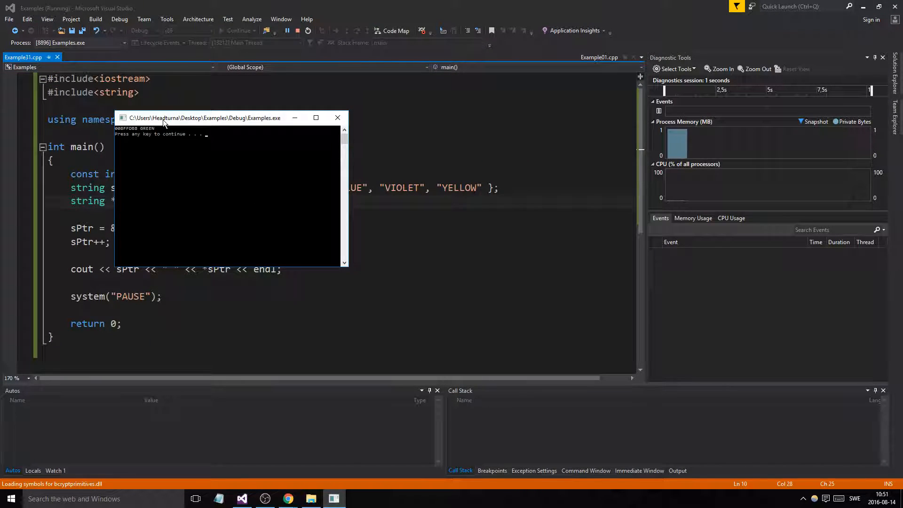
{"action": "left_click_drag", "start_coordinate": [205, 118], "coordinate": [461, 273]}
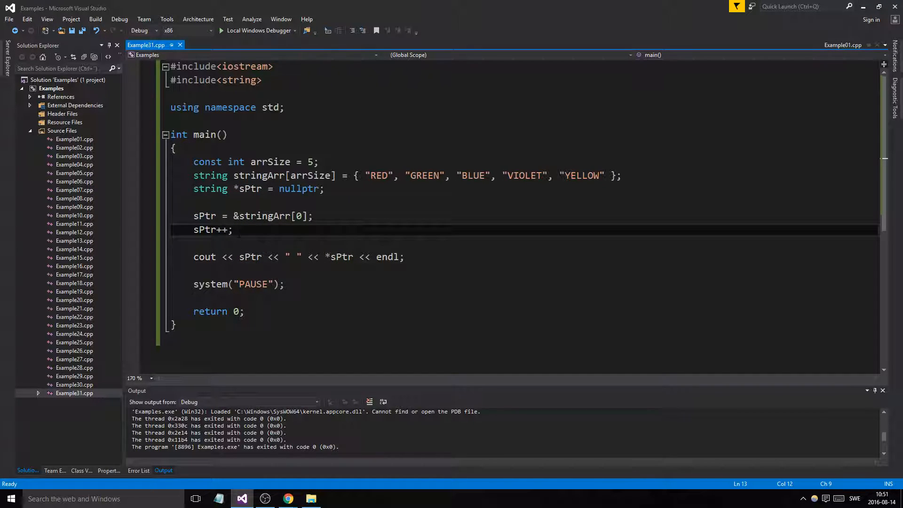
Step: Insert empty lines between the &stringArr[0] assignment and sPtr++
{"action": "double_click", "coordinate": [378, 175]}
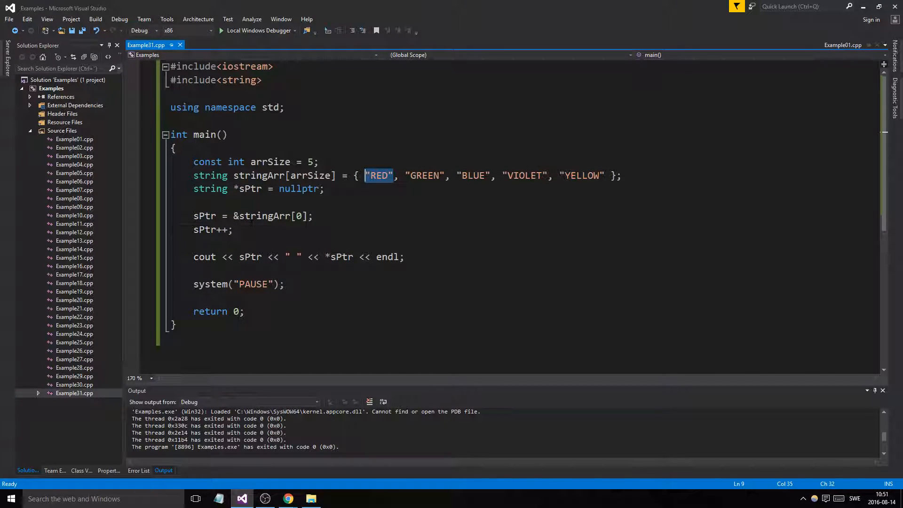
{"action": "left_click", "coordinate": [232, 230]}
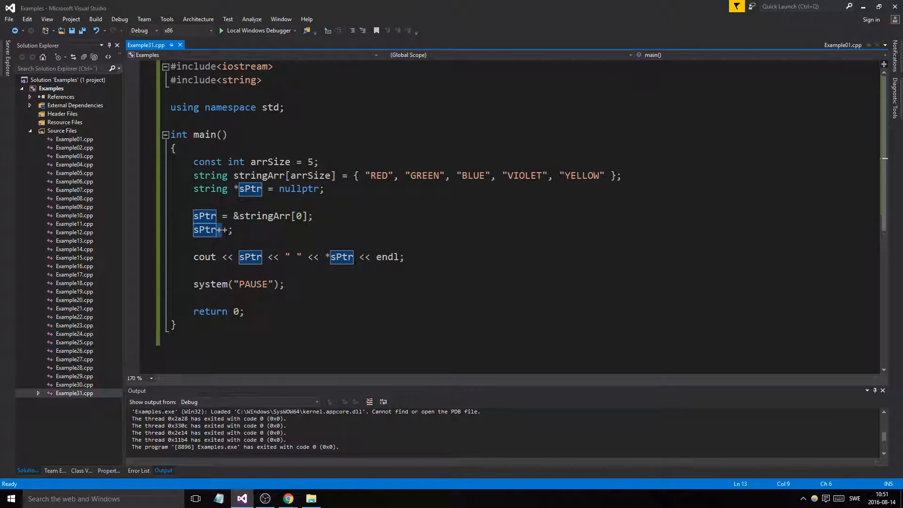
{"action": "mouse_move", "coordinate": [424, 175]}
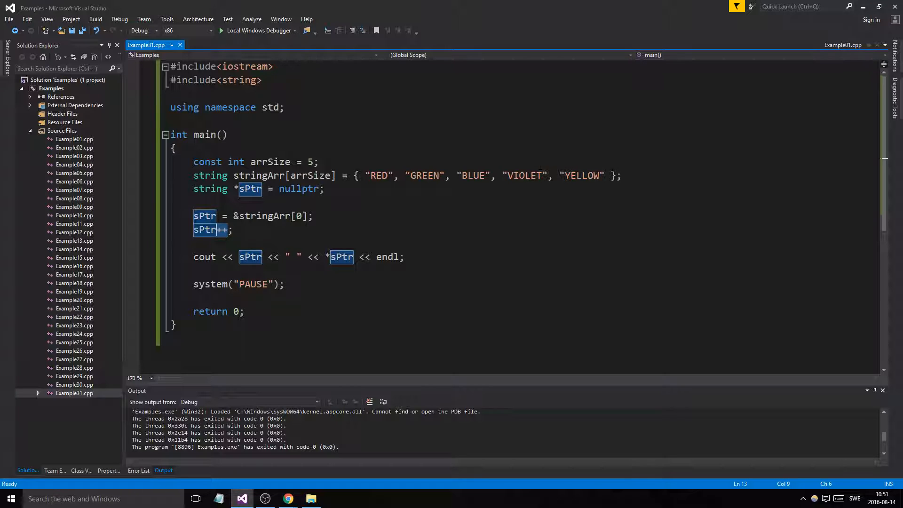
{"action": "type", "text": "[][][]"}
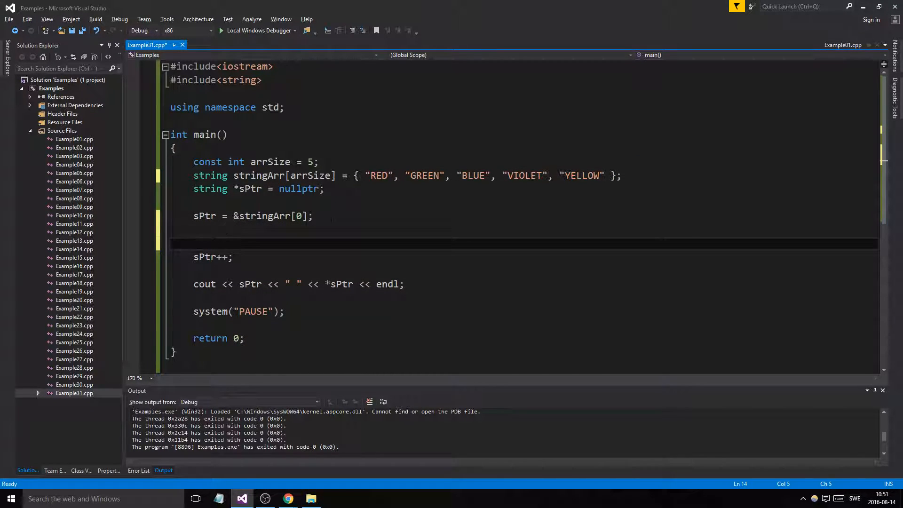
Step: Delete the typed 'if(' and the extra blank line, leaving one empty line above sPtr++
{"action": "type", "text": "if("}
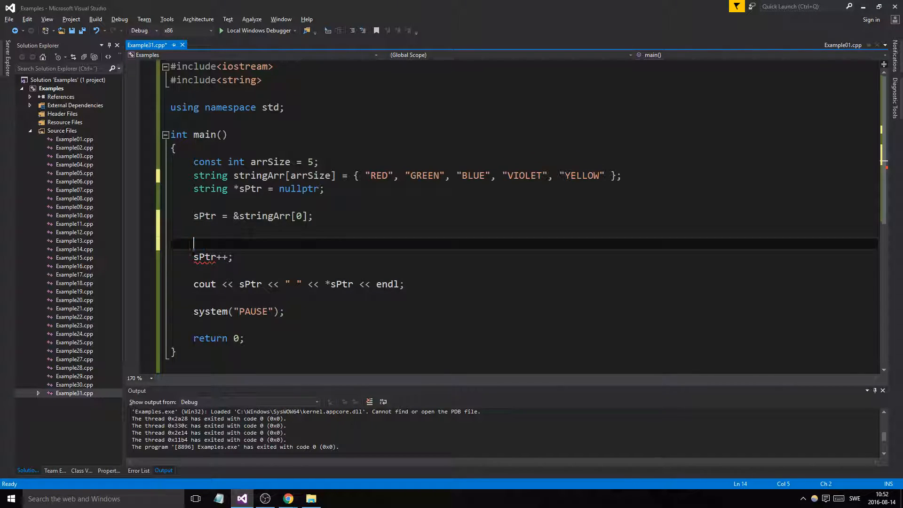
{"action": "key", "text": "Backspace"}
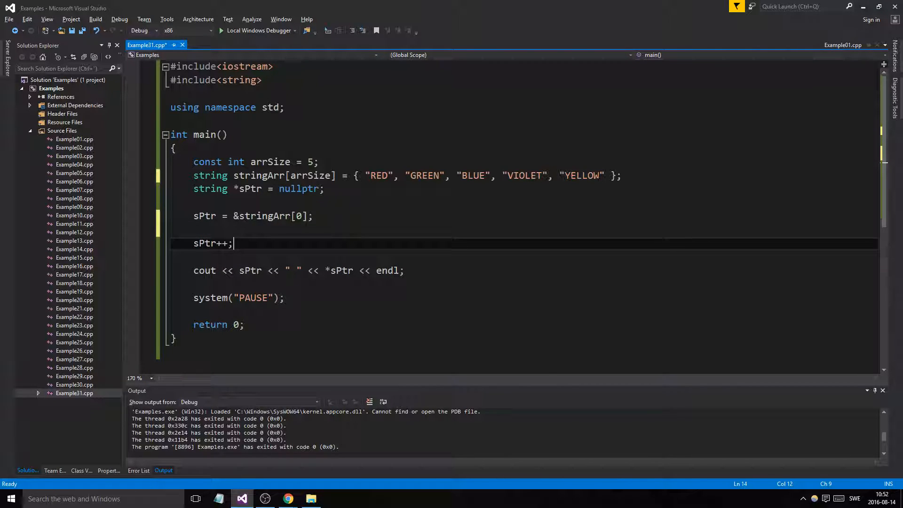
{"action": "mouse_move", "coordinate": [203, 242]}
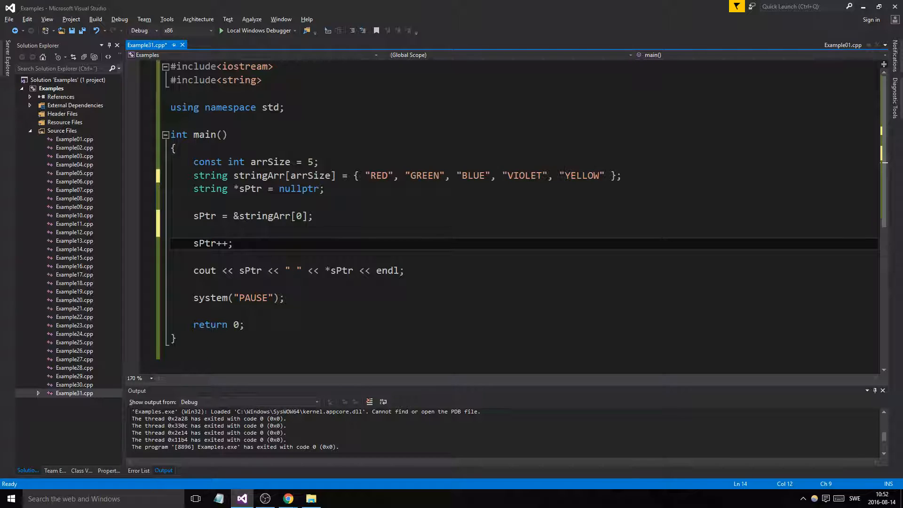
{"action": "left_click", "coordinate": [233, 243]}
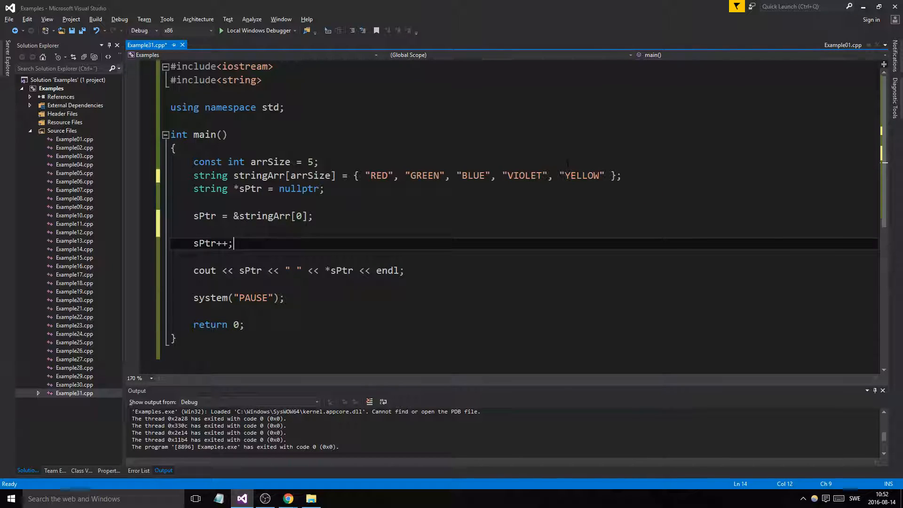